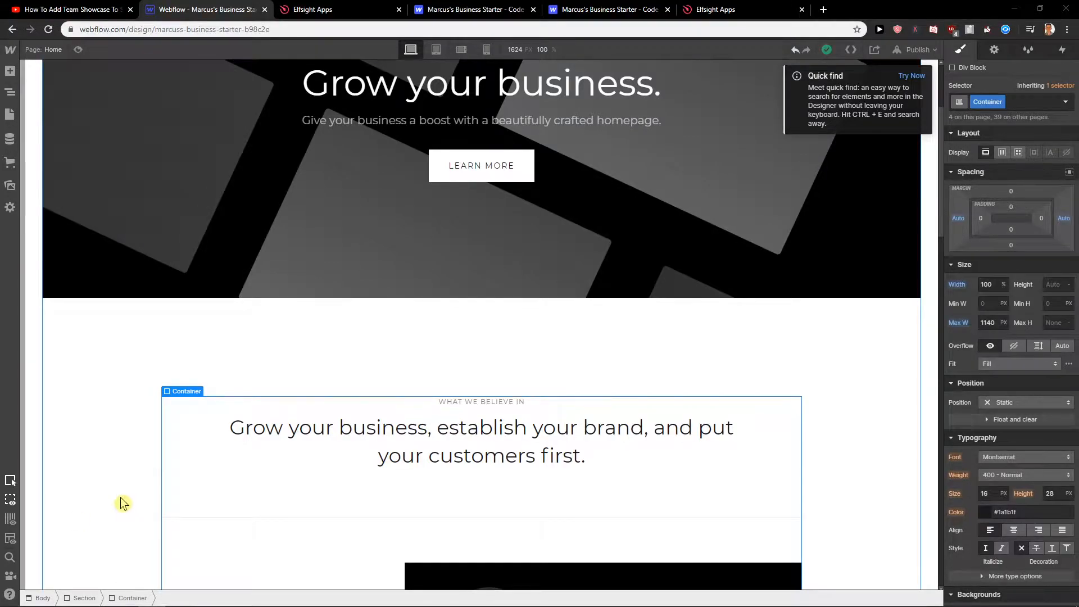
Review the business starter homepage design, then bring up the YouTube tutorial video tab
scroll(up, 3)
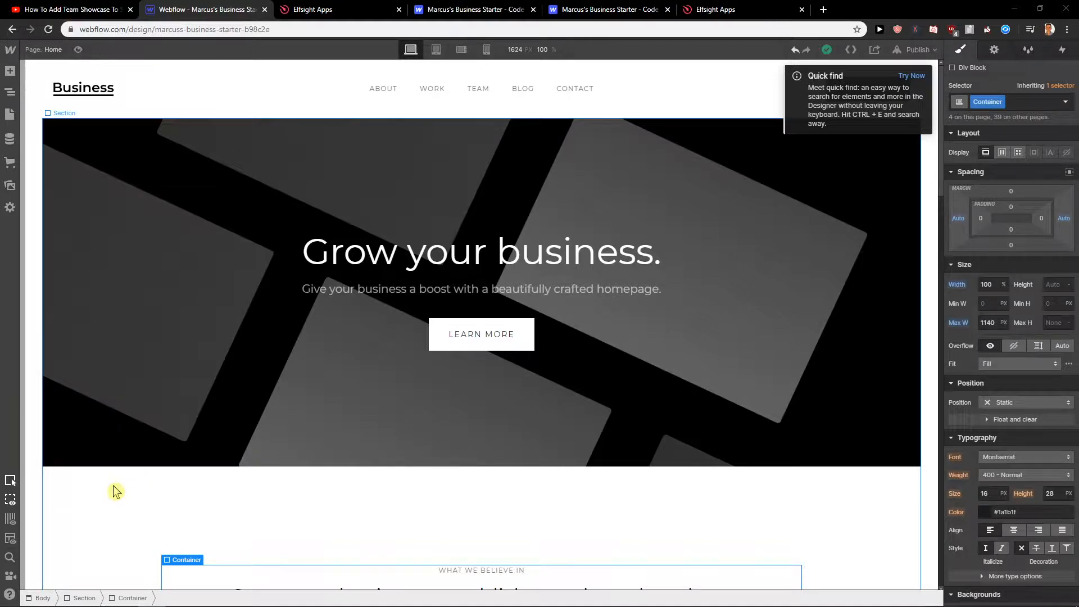
scroll(down, 3)
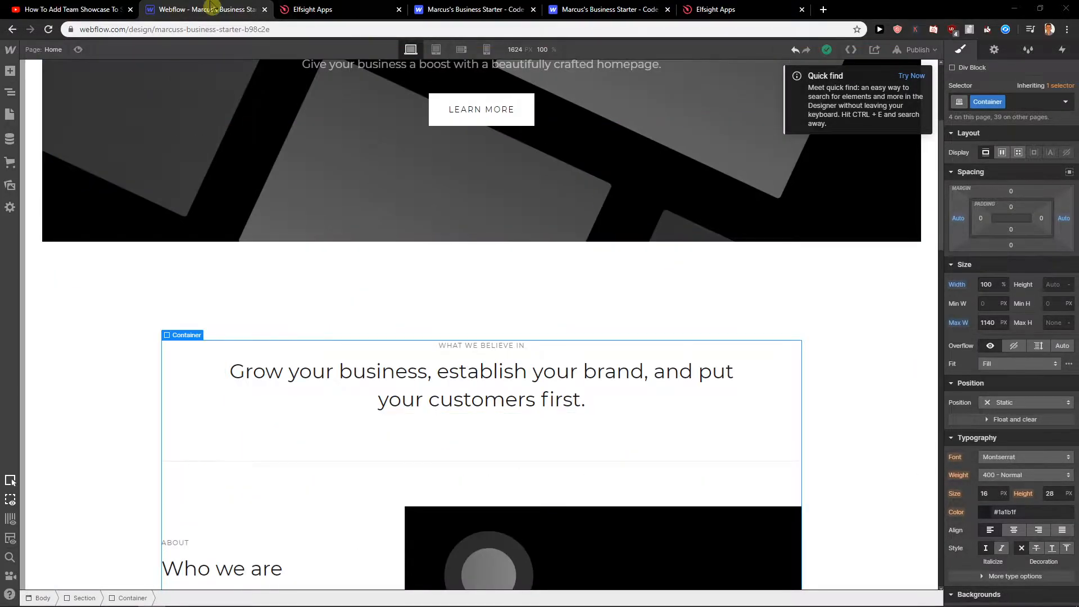
click(68, 9)
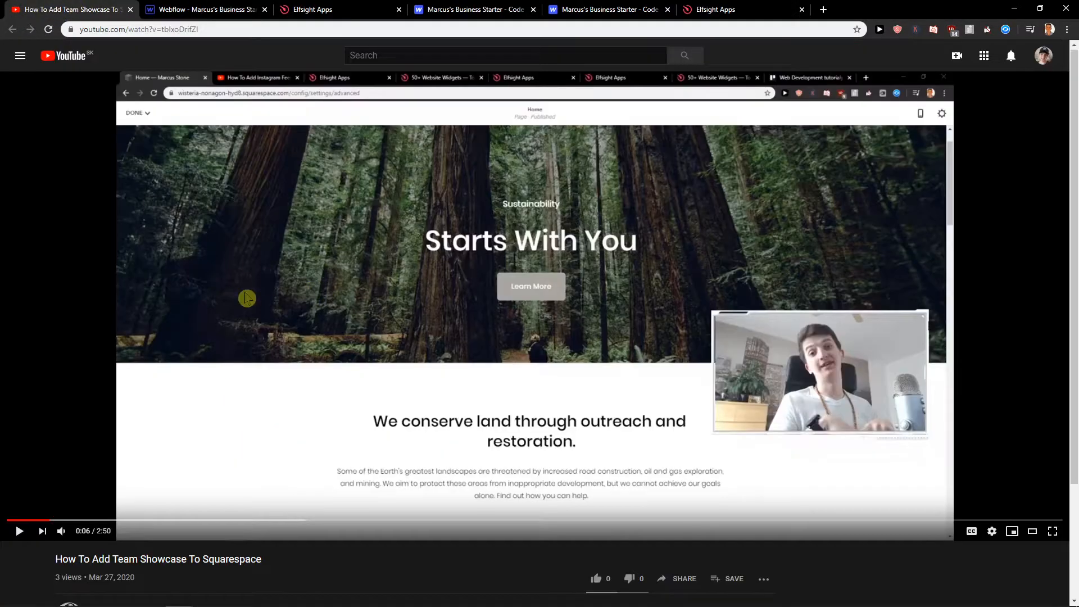
scroll(down, 3)
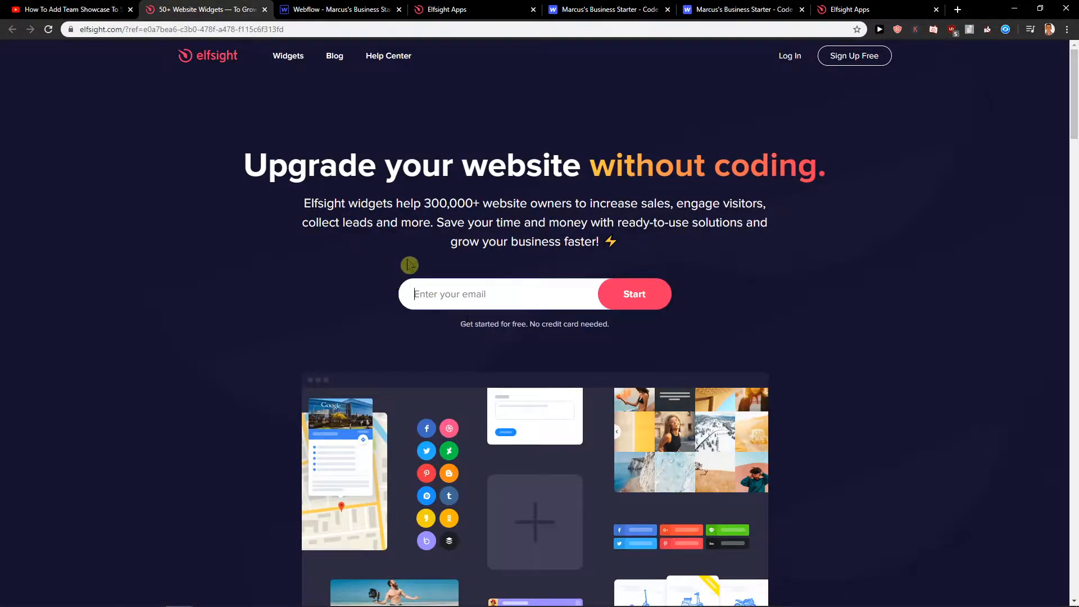
mouse_move(854, 56)
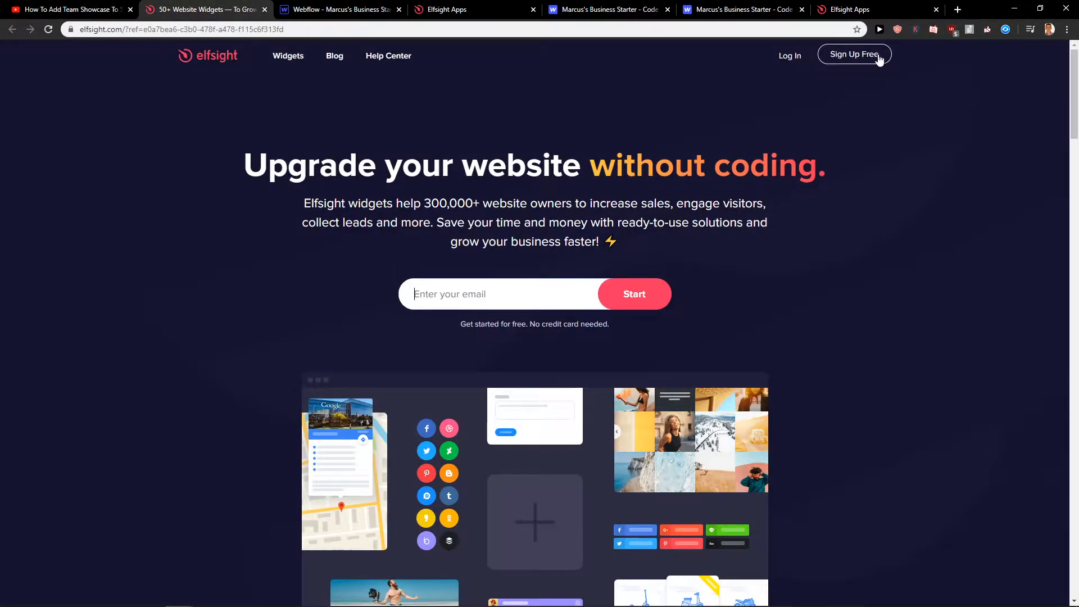
mouse_move(261, 75)
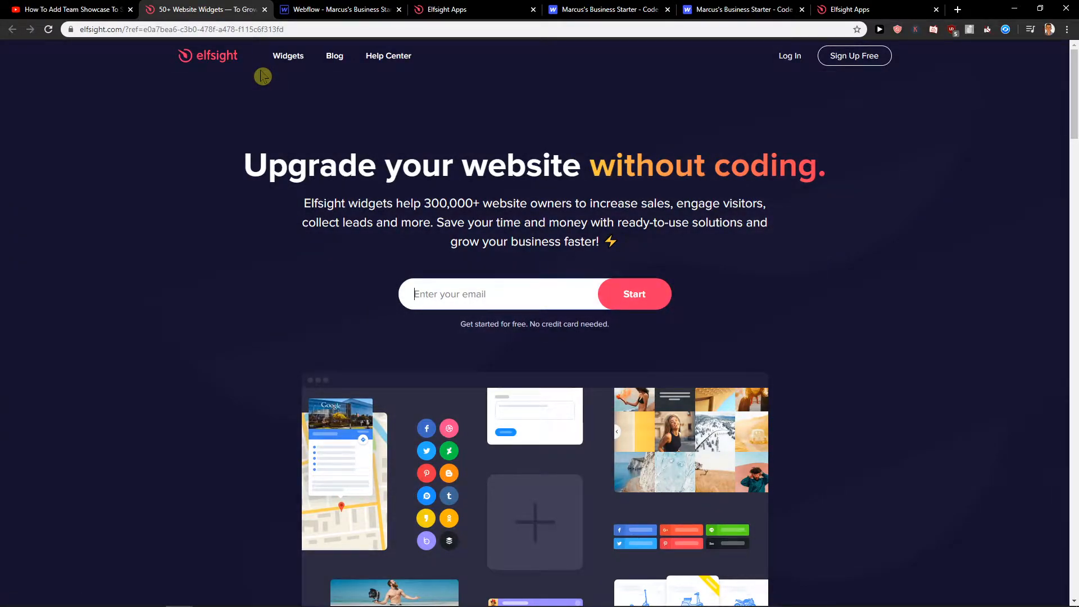
mouse_move(854, 54)
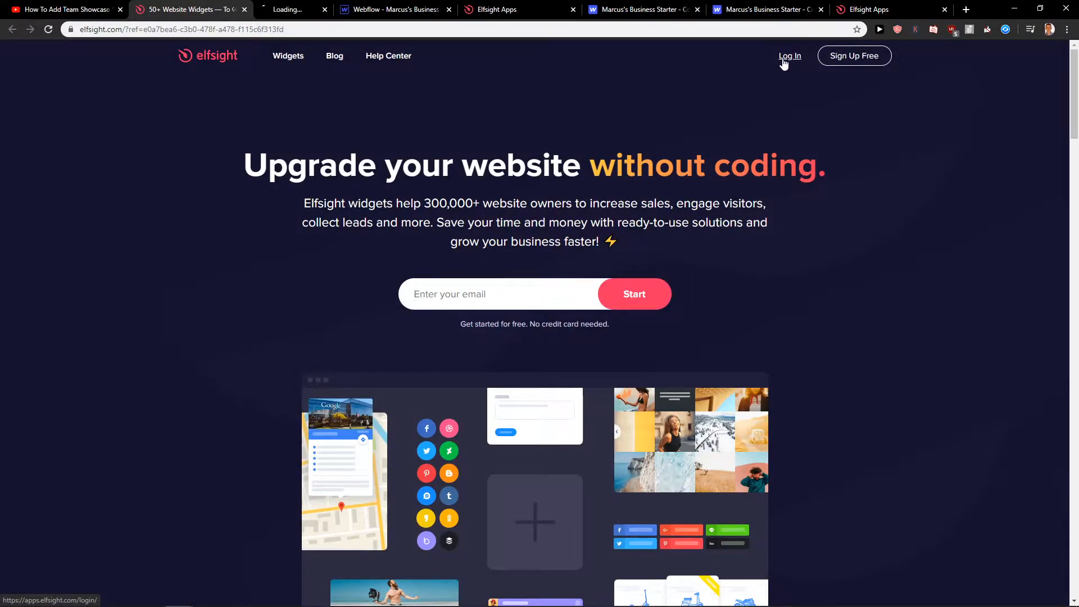
Log in to Elfsight, search applications for 'twitter', and create a Twitter Feed widget
click(788, 55)
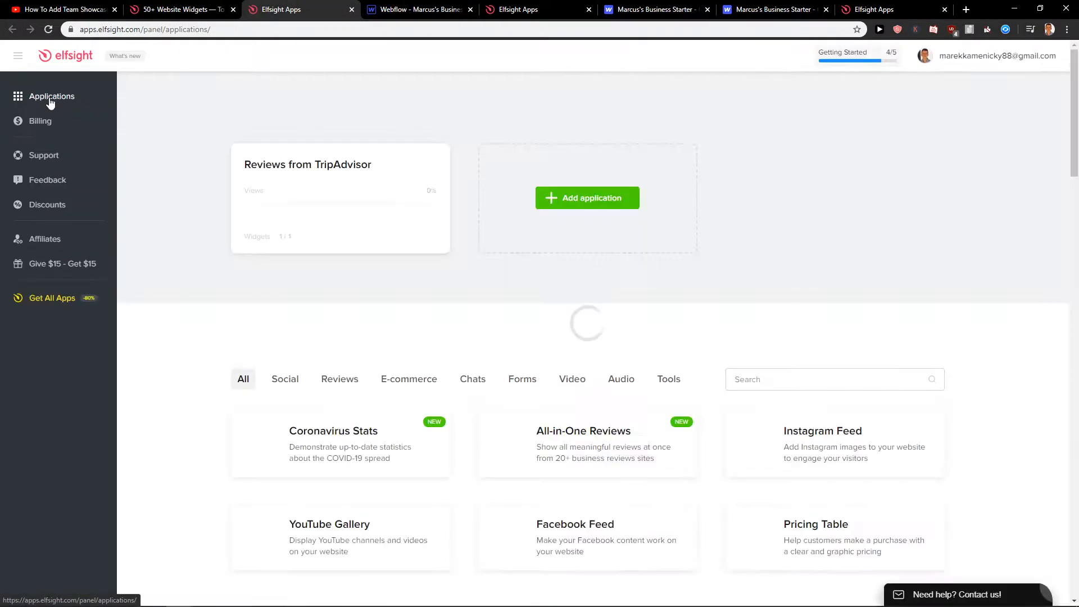
click(825, 379)
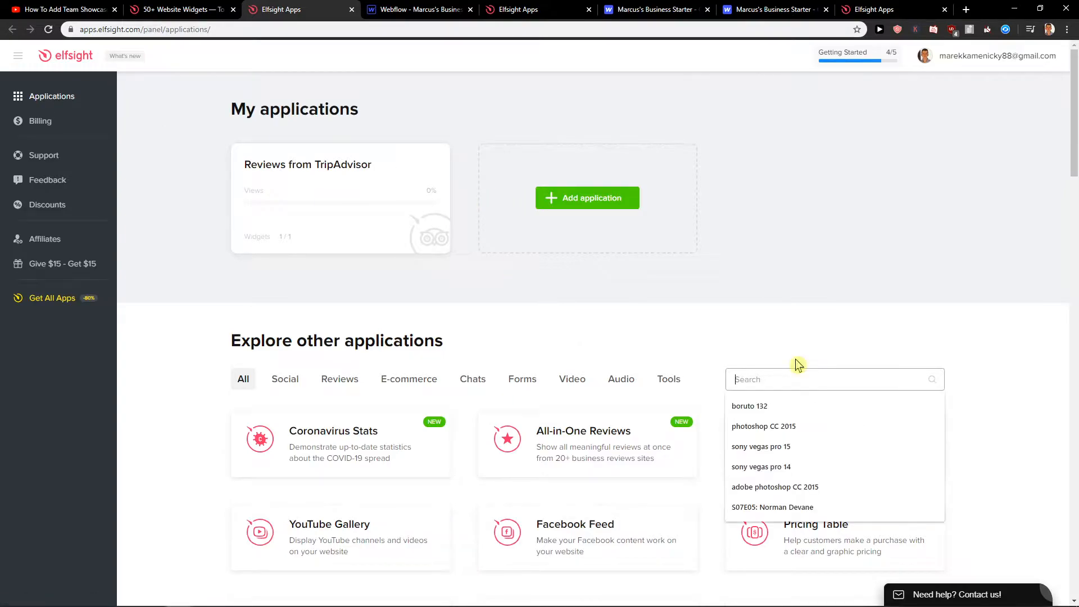
text(twitter)
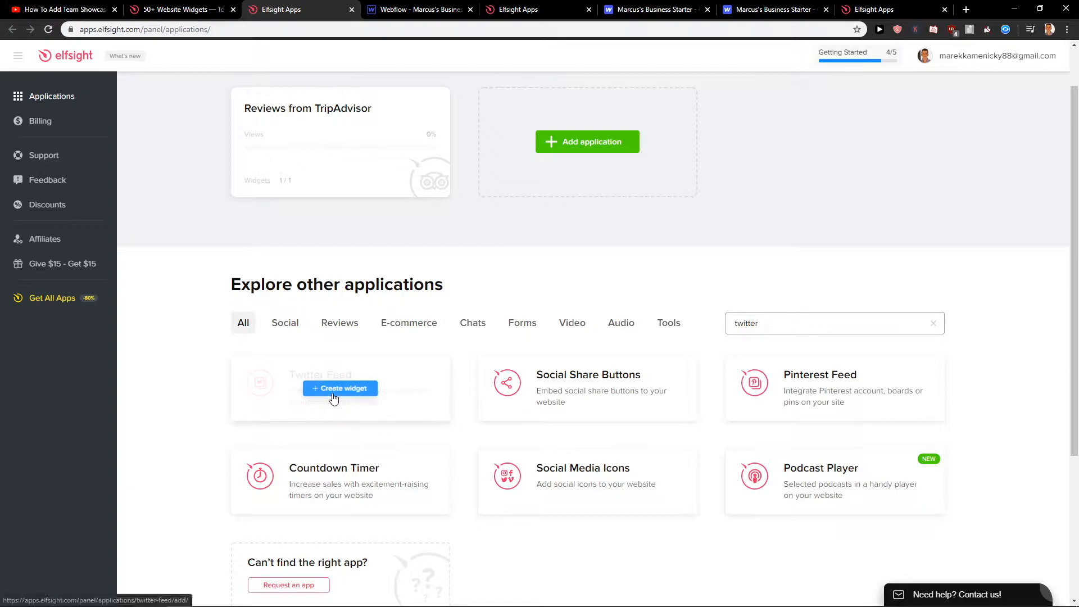
click(338, 388)
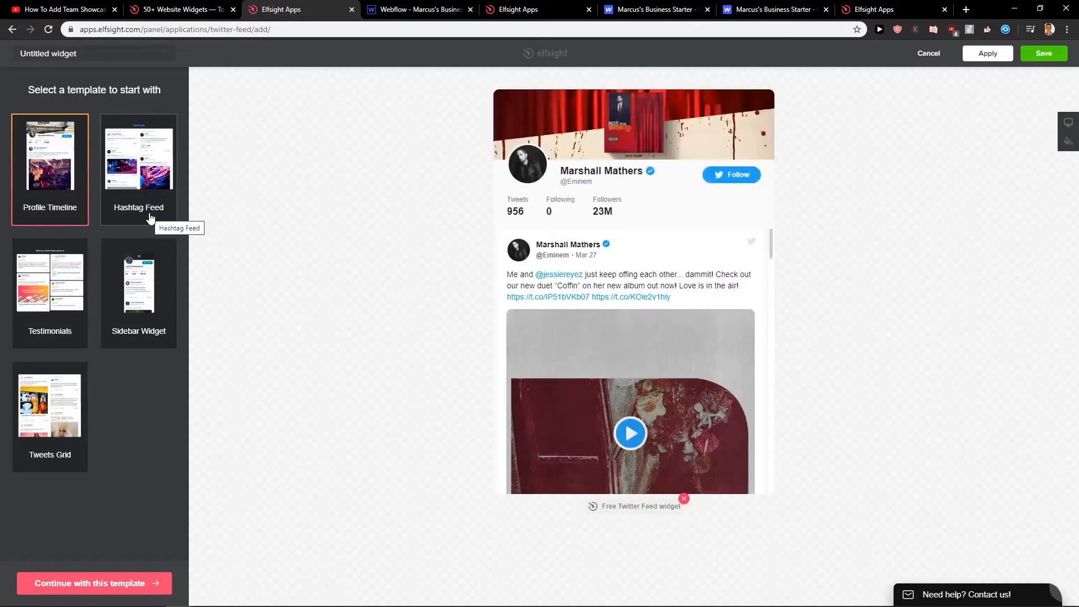
mouse_move(59, 226)
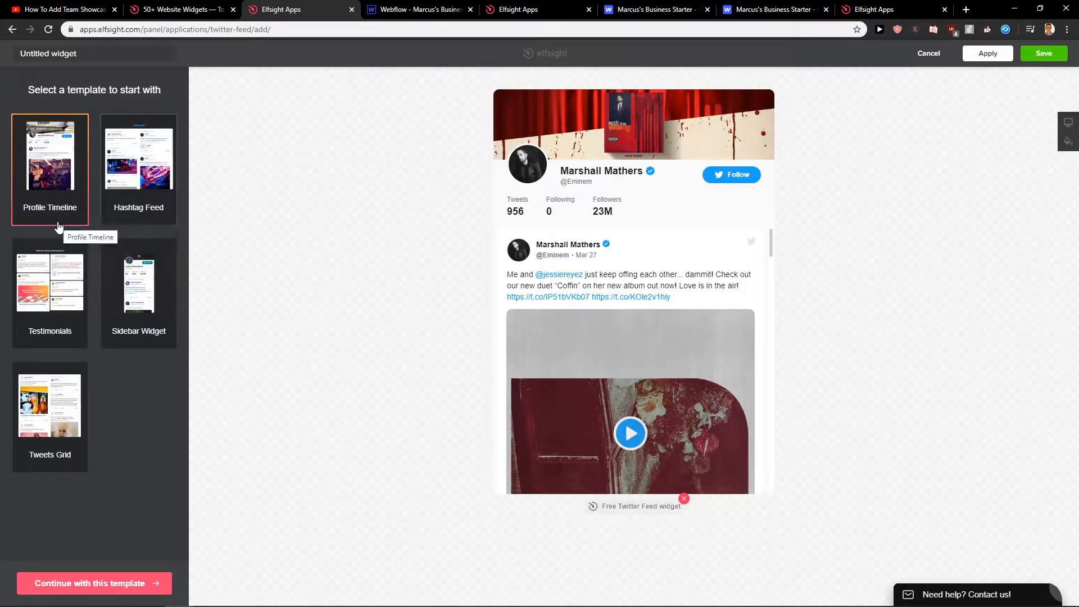
Preview Hashtag Feed, Sidebar Widget and Tweets Grid, then continue with Profile Timeline
click(138, 155)
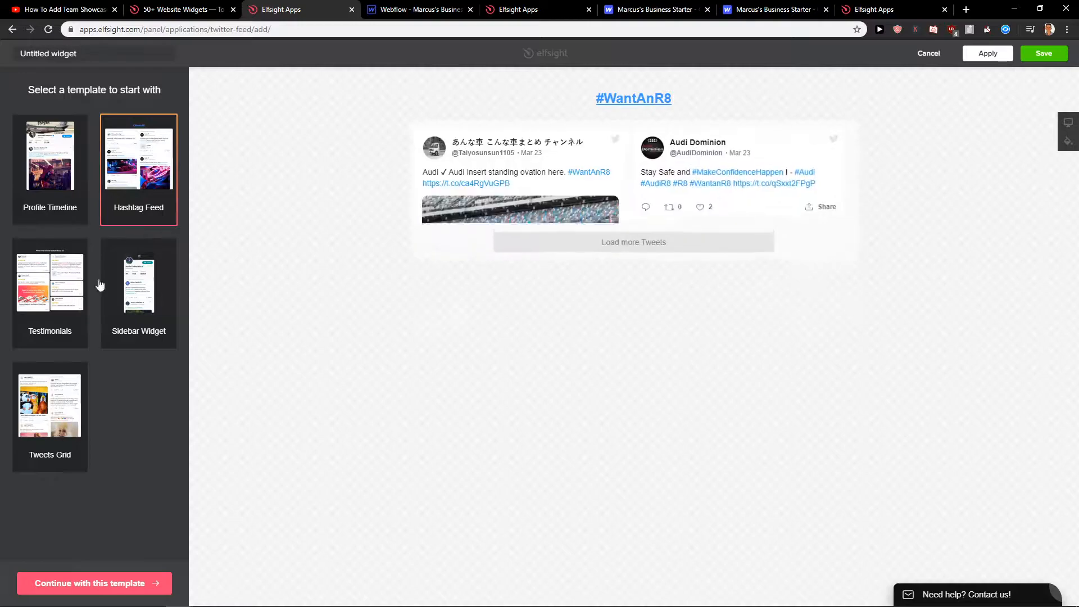
click(139, 282)
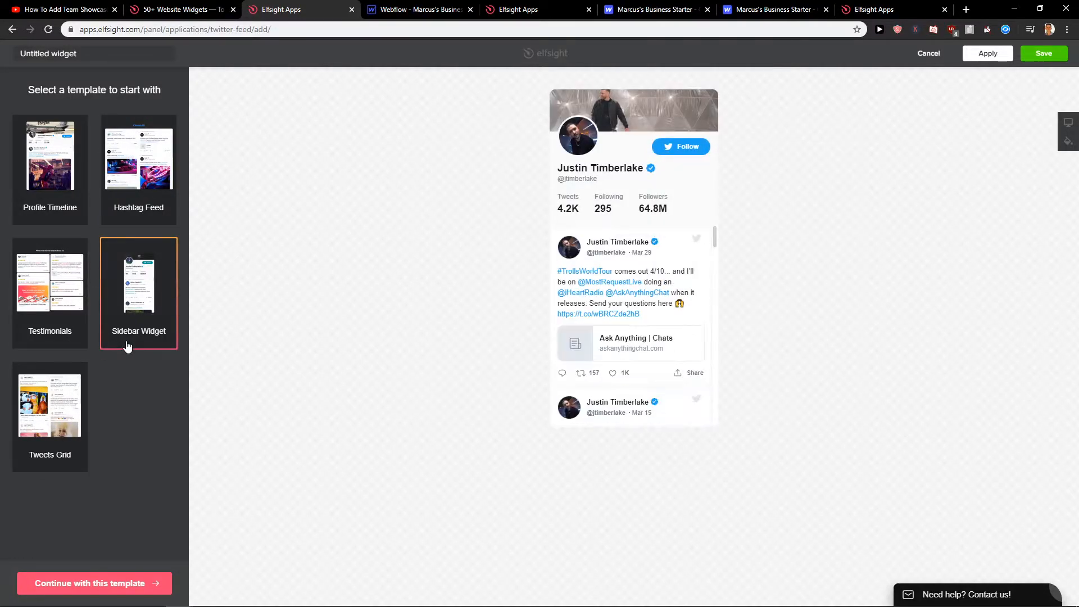
click(49, 403)
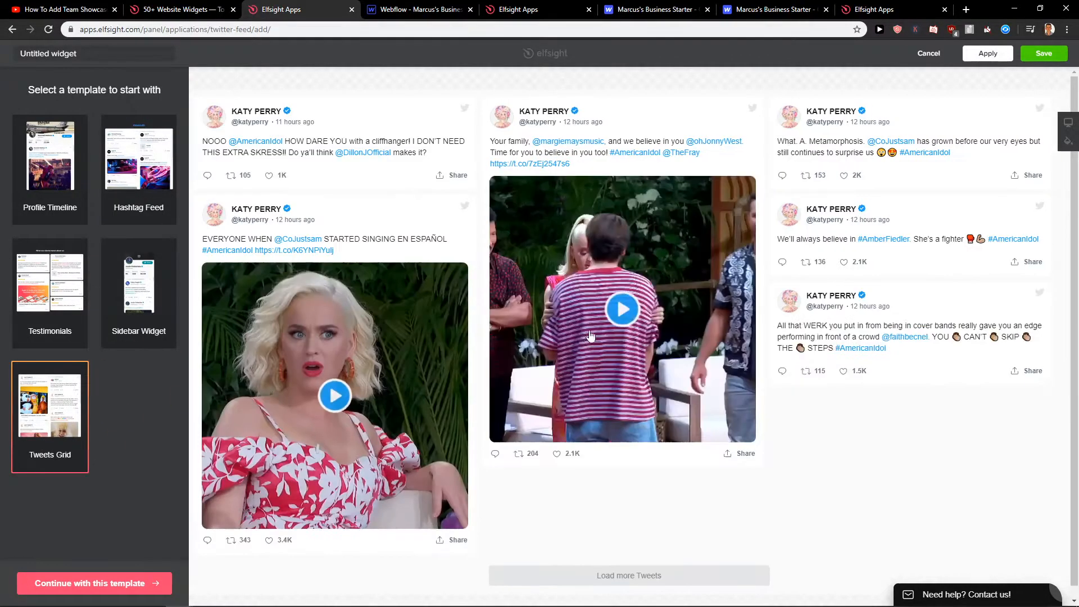
click(49, 155)
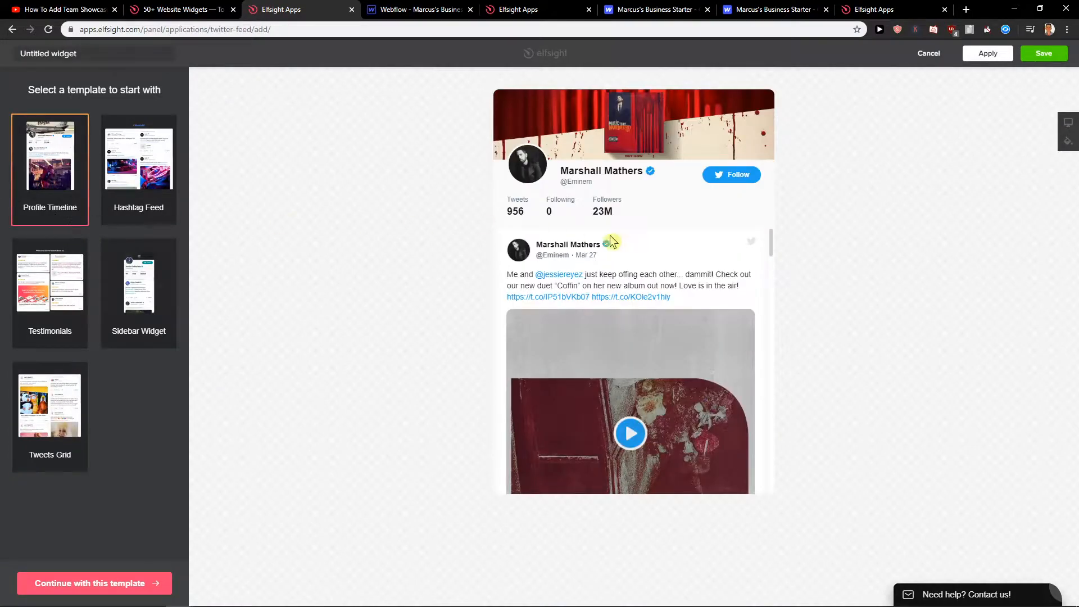
mouse_move(39, 216)
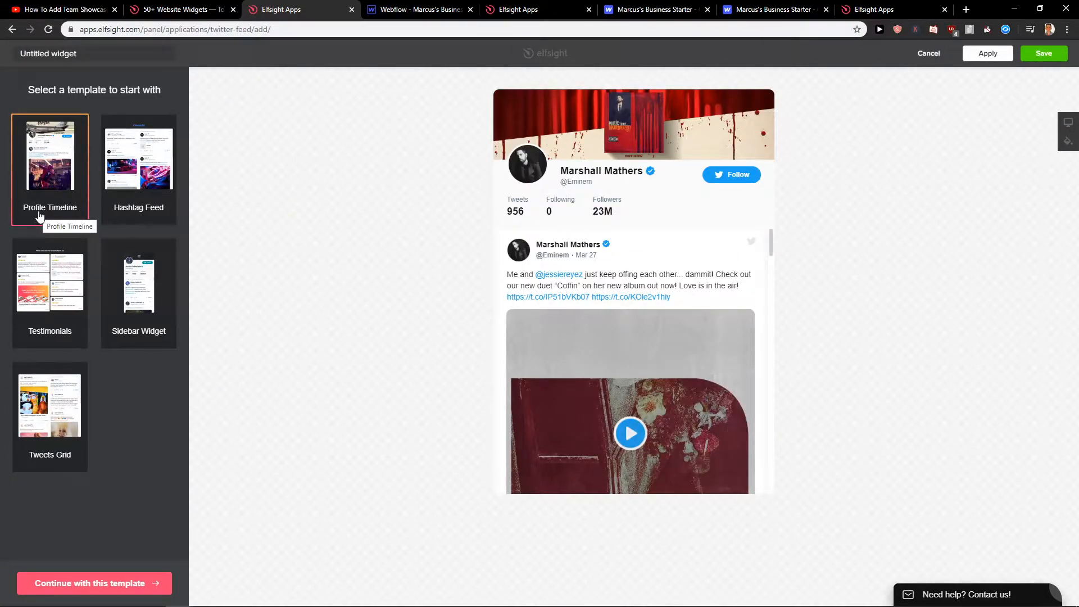
mouse_move(93, 581)
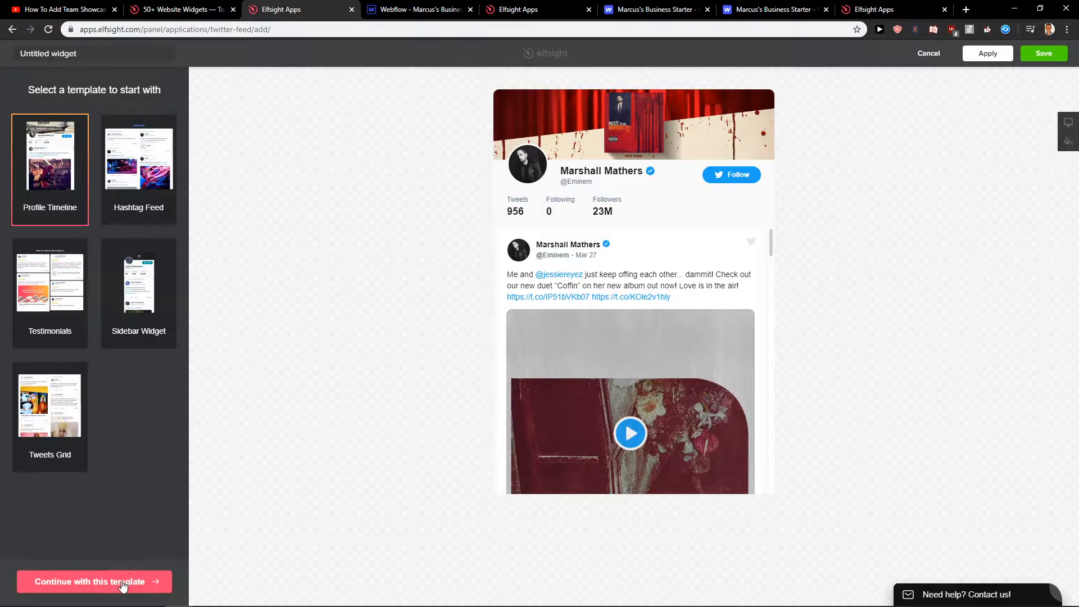
click(94, 582)
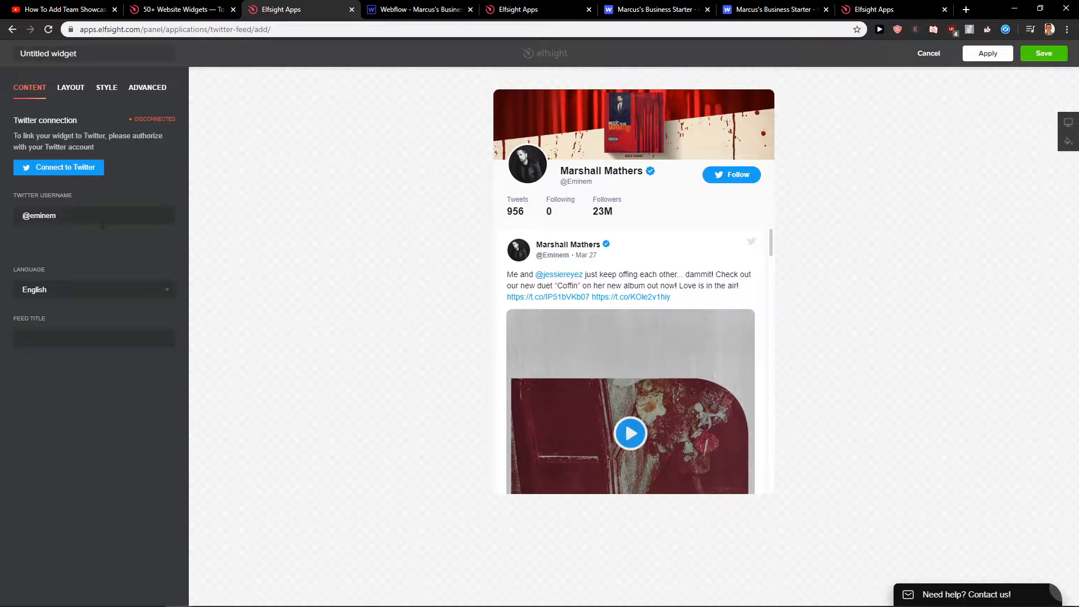
Check the Layout and Header settings, choose the Dark style, then return to Content
scroll(down, 3)
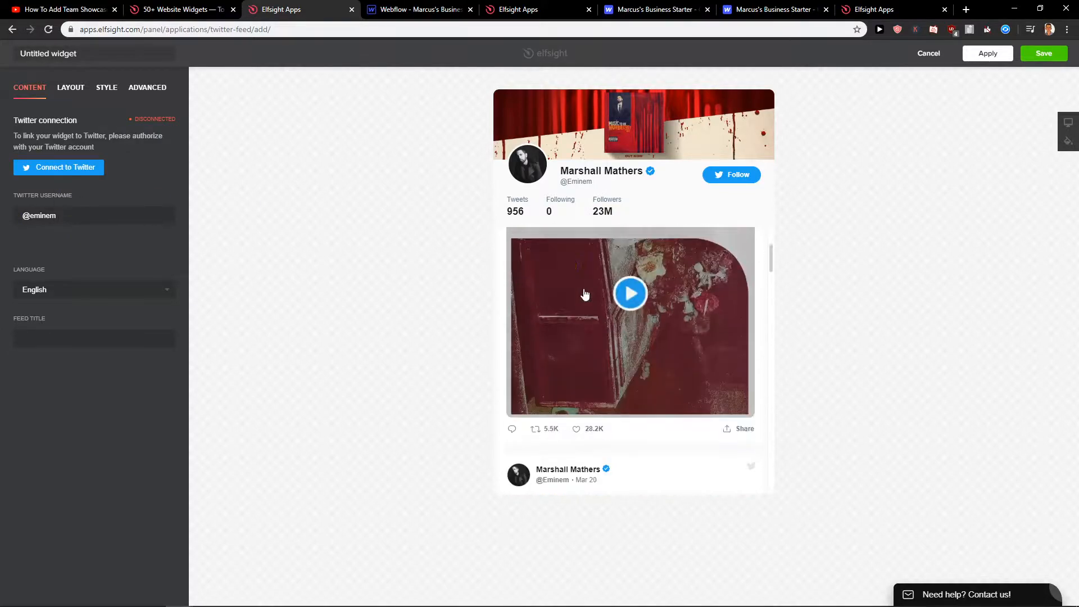
click(70, 88)
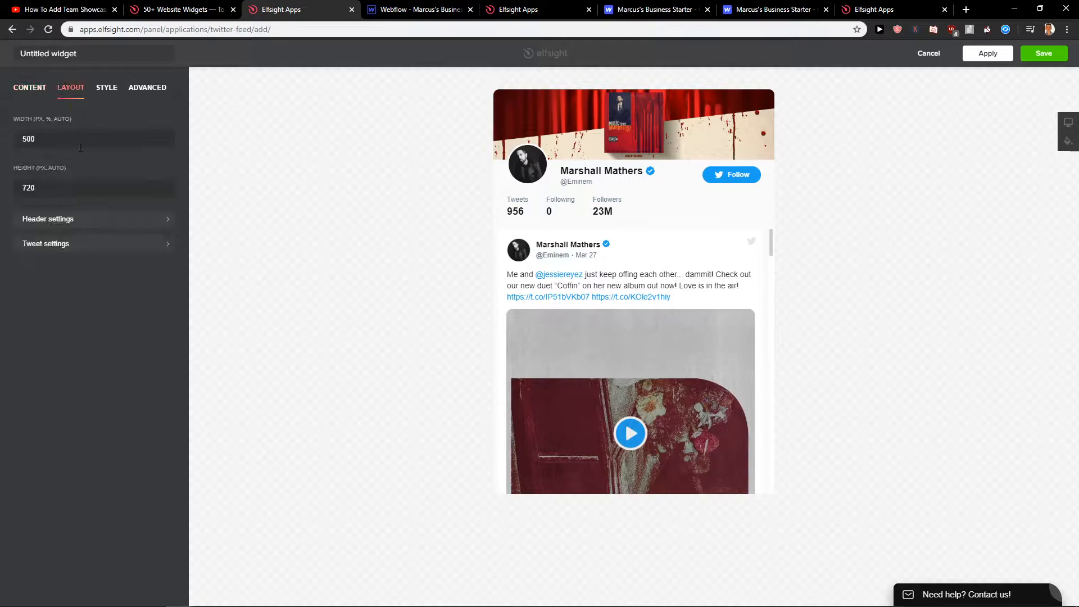
click(48, 218)
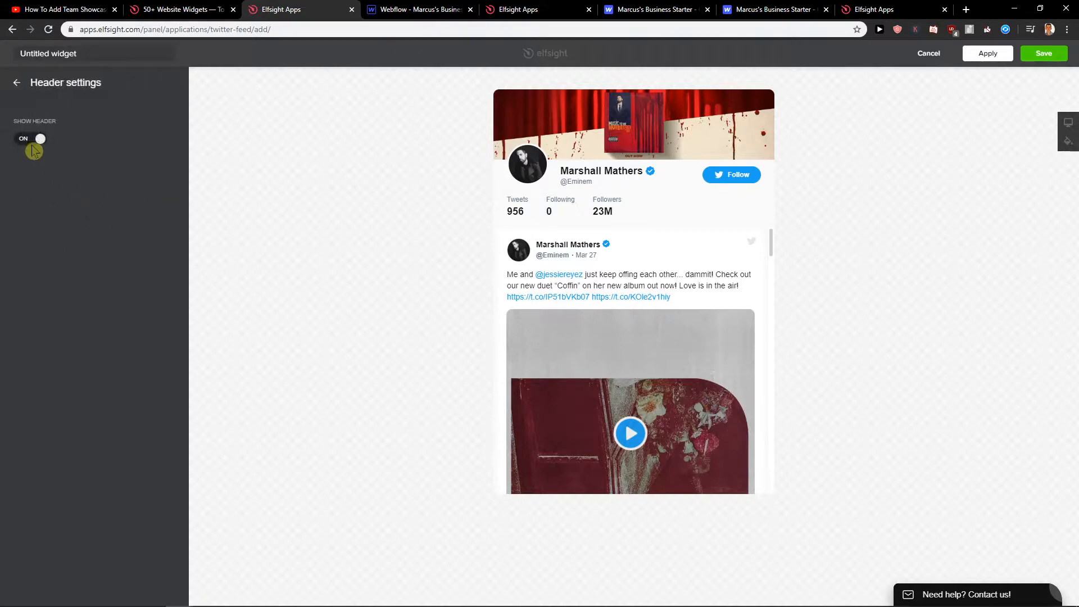
click(16, 83)
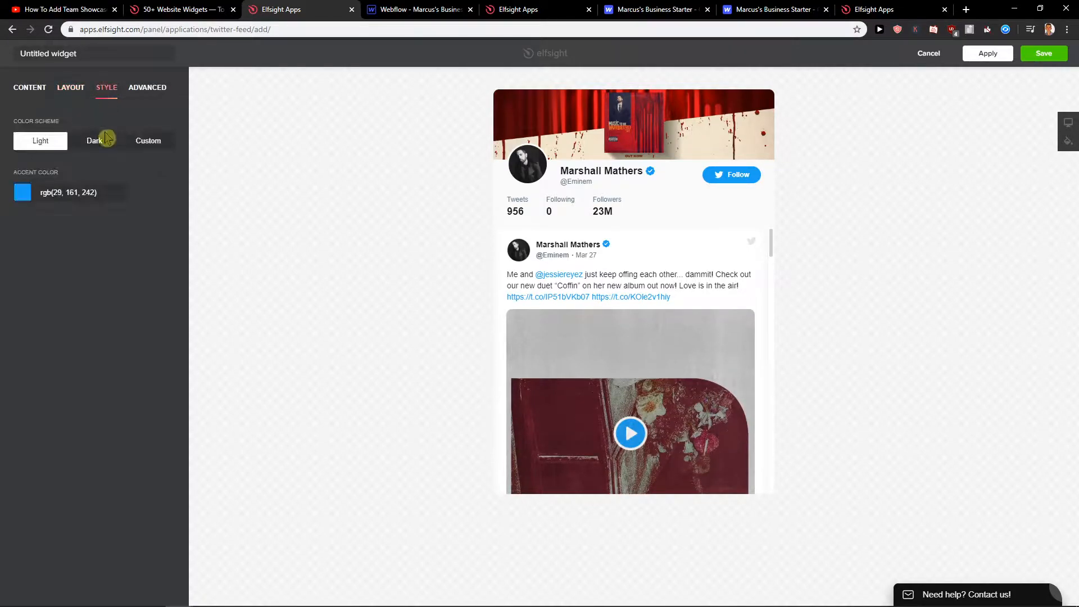
click(95, 141)
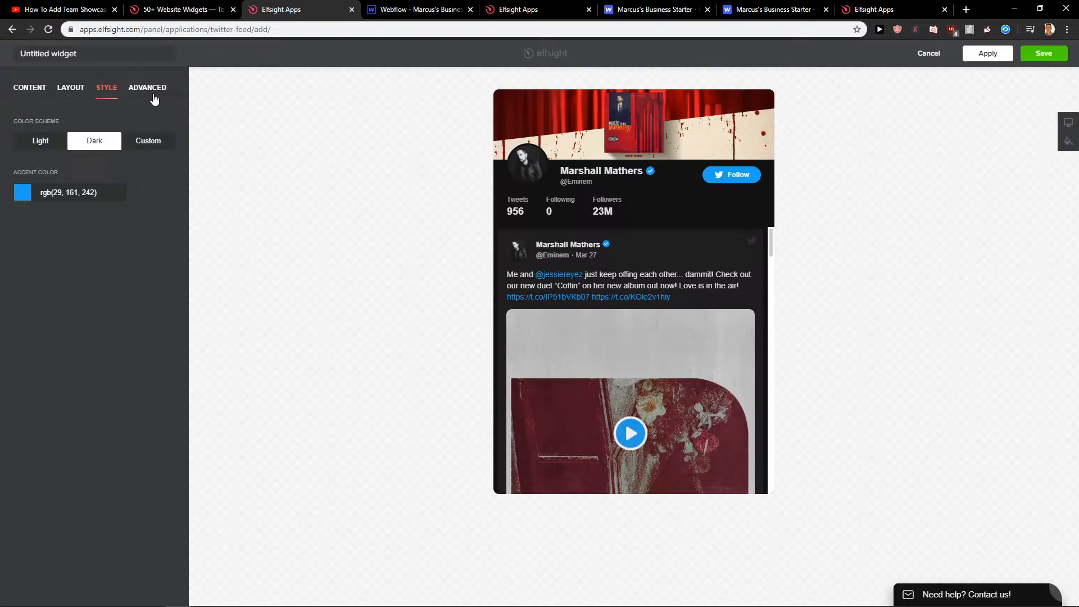
click(147, 88)
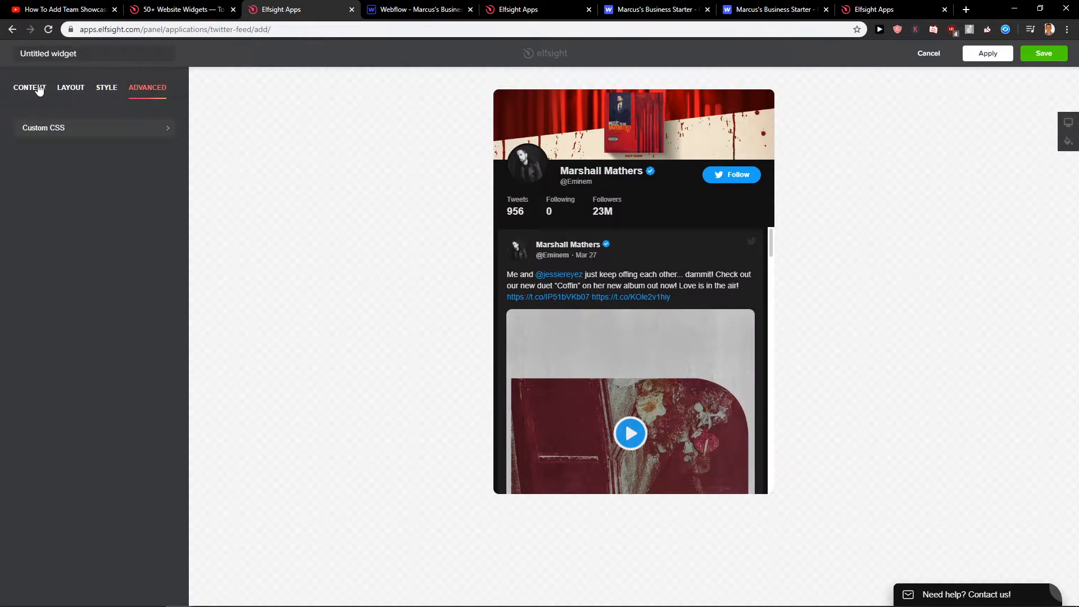
click(29, 88)
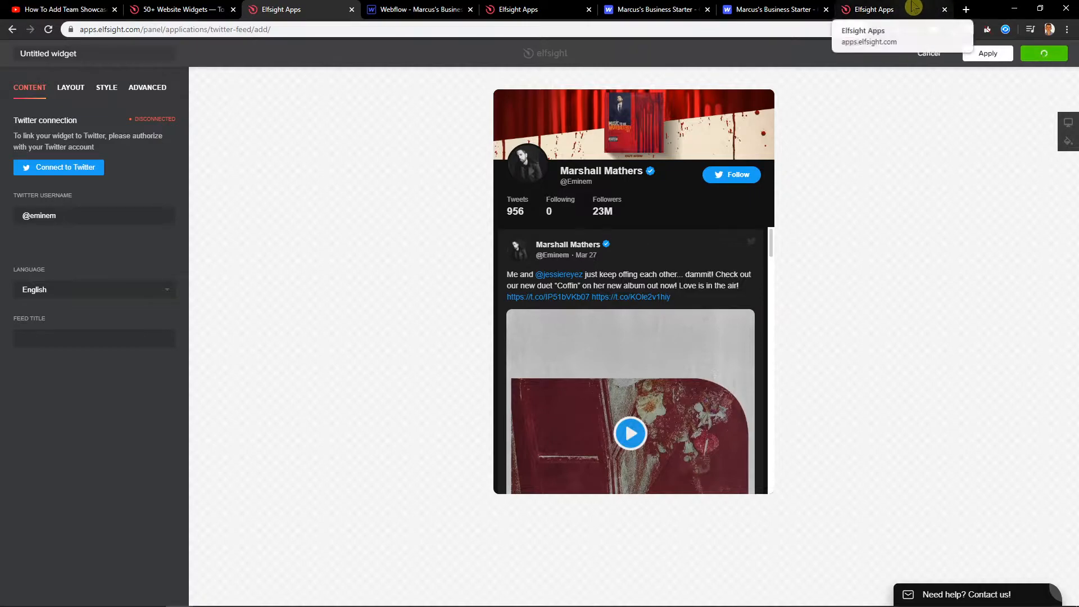
Save the Twitter feed widget and return to the Webflow Designer homepage
click(419, 9)
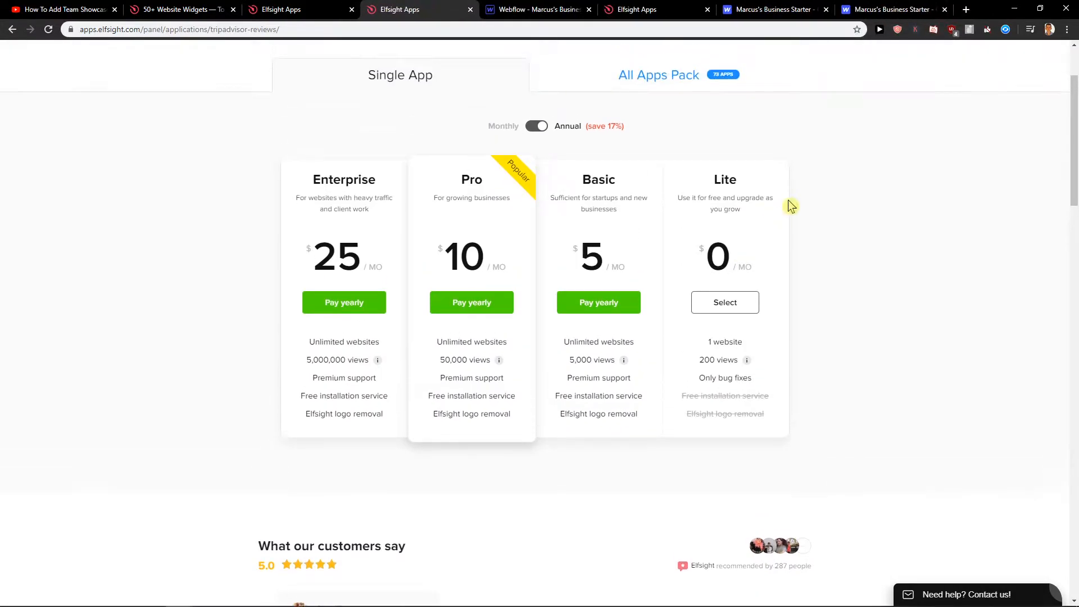
mouse_move(700, 371)
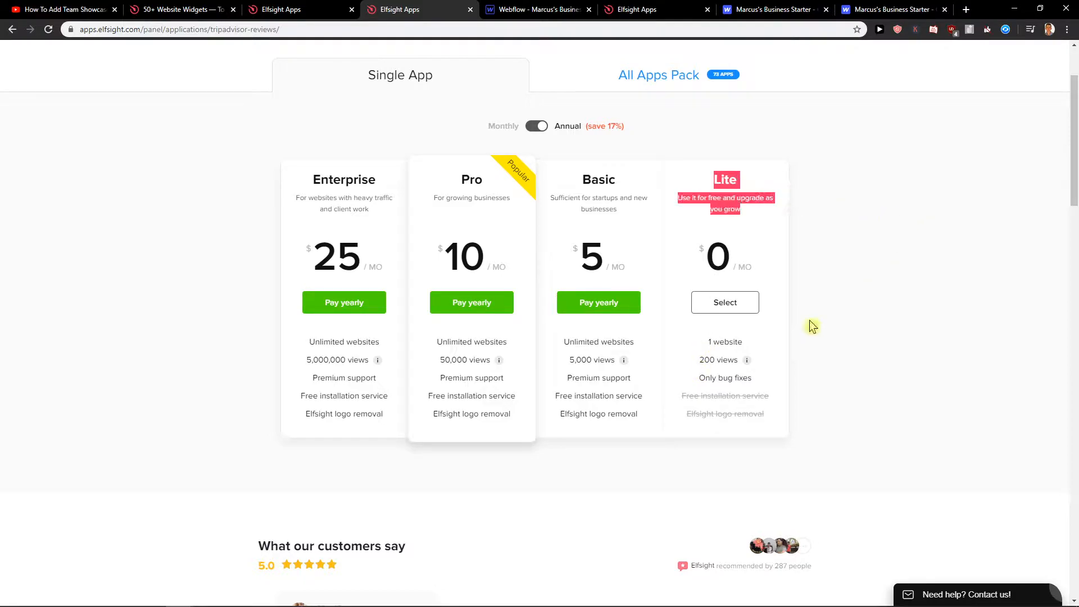
mouse_move(607, 360)
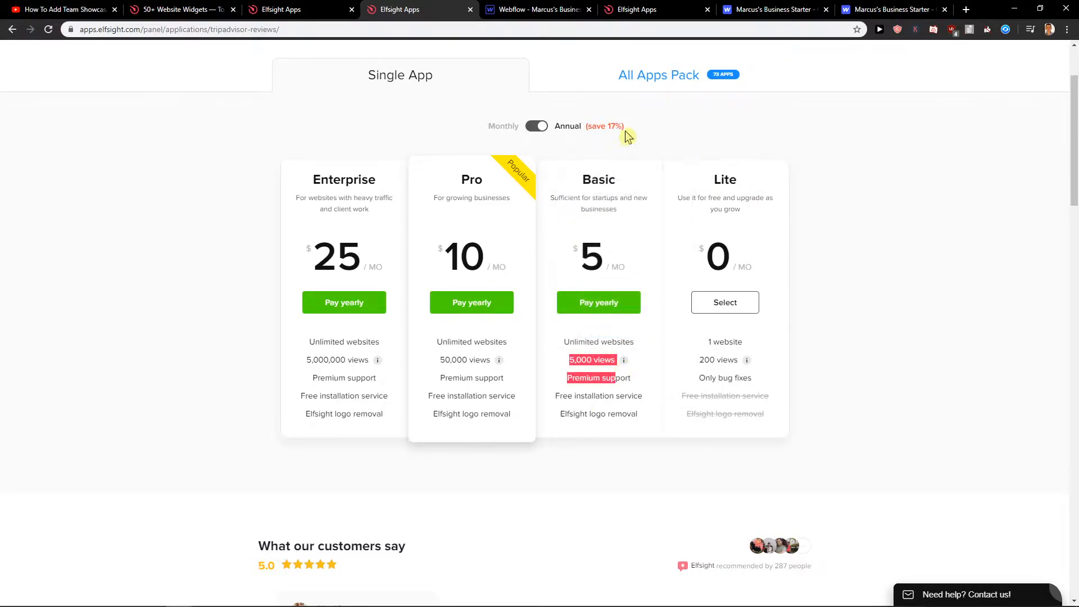
mouse_move(407, 75)
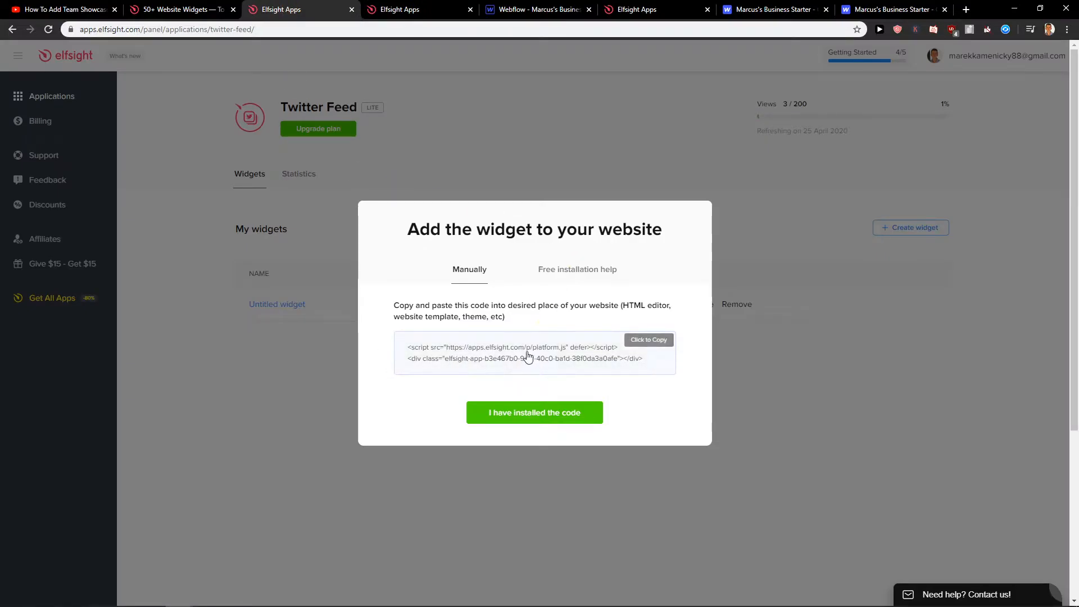
click(537, 9)
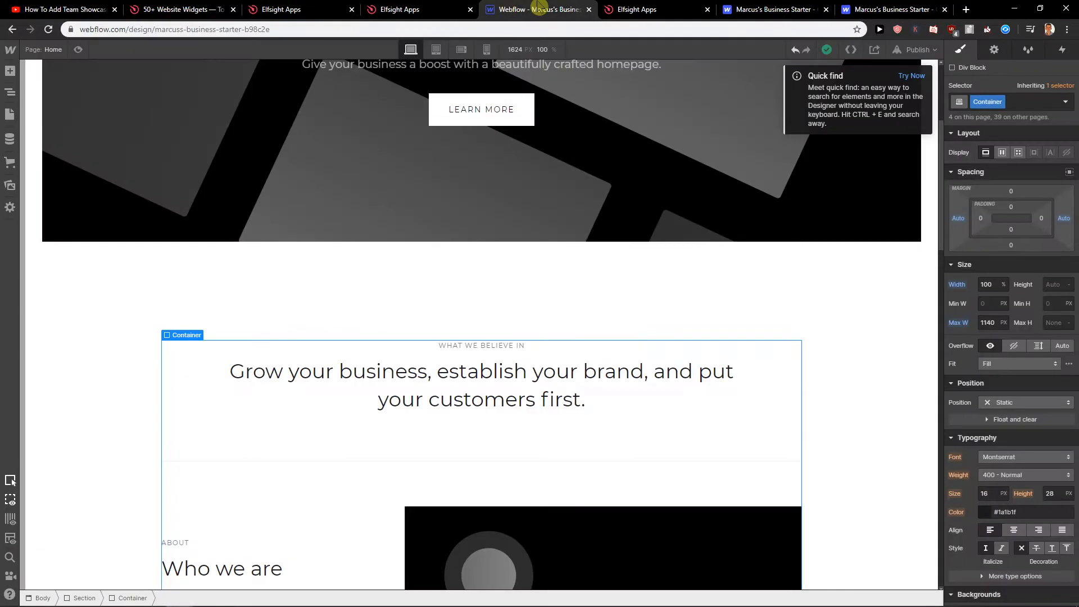
Open the Add Elements panel and scroll down to the Embed component
click(10, 71)
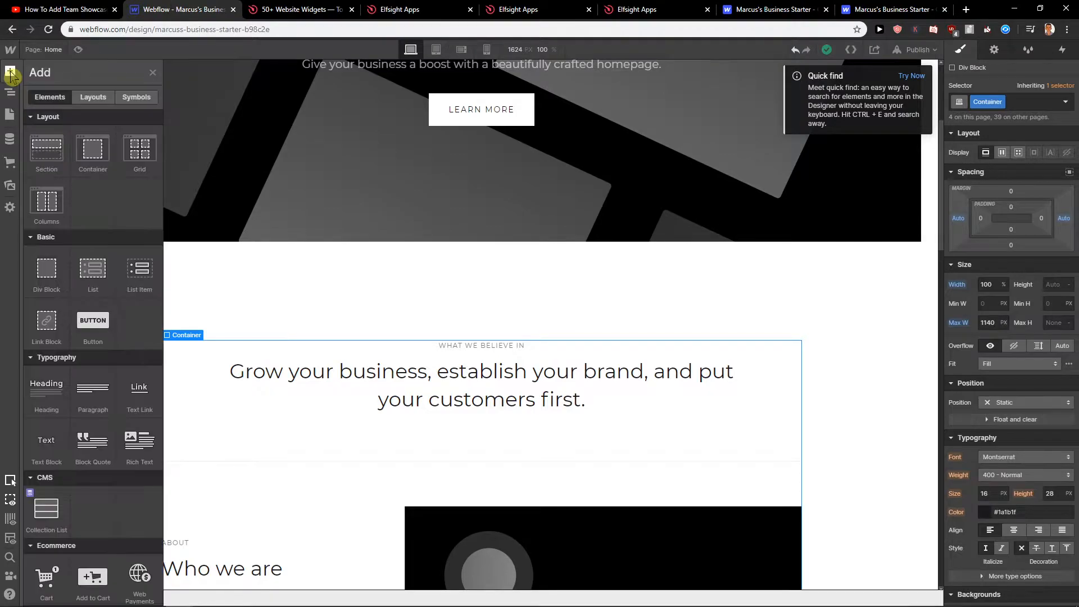
scroll(down, 3)
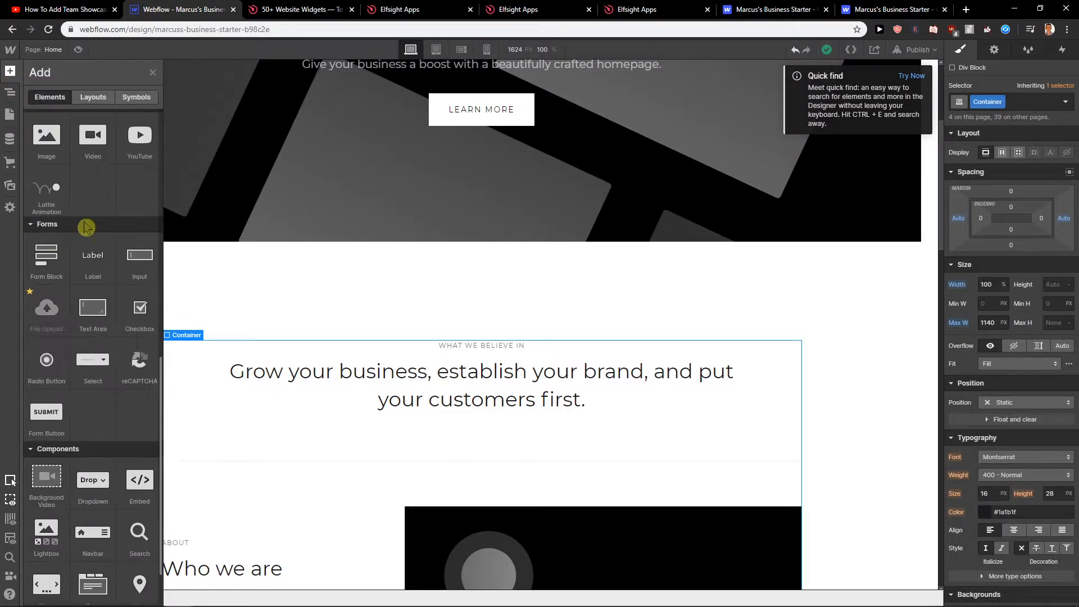
scroll(down, 3)
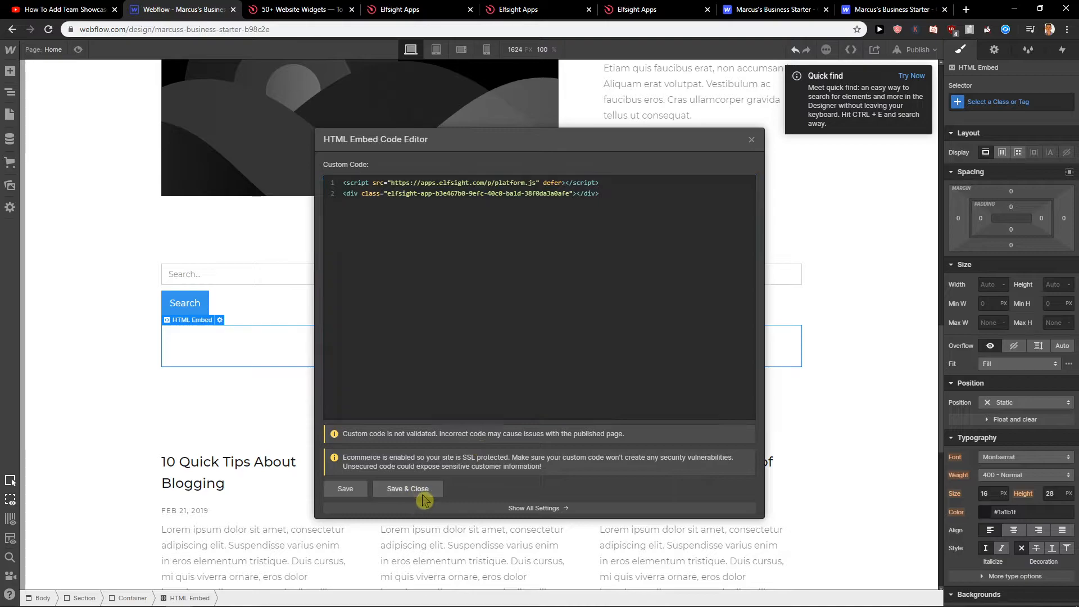
Save and close the HTML Embed code editor holding the Elfsight script
click(407, 489)
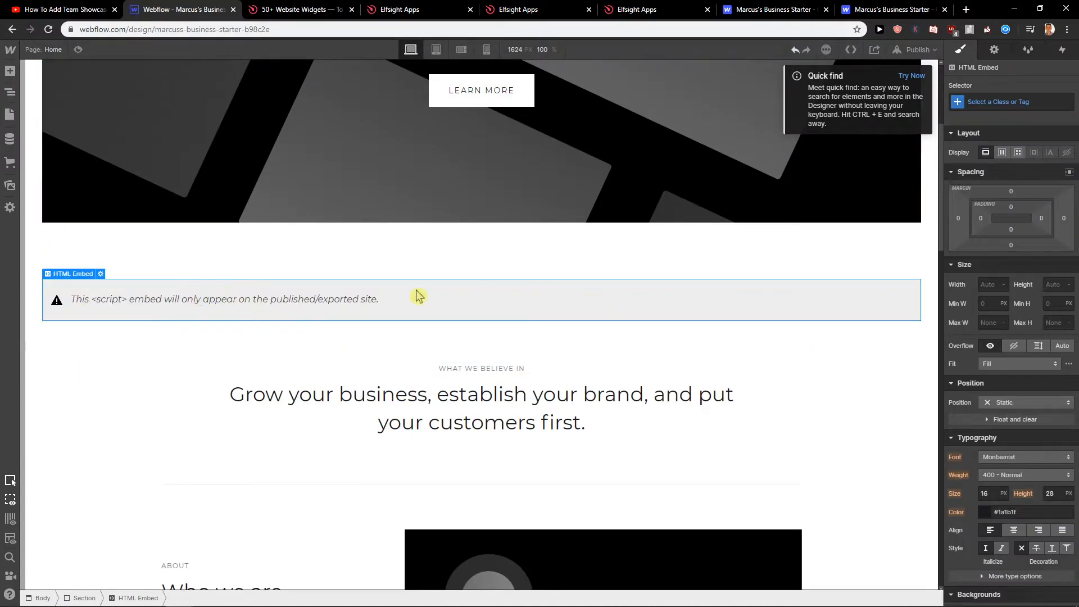
mouse_move(916, 50)
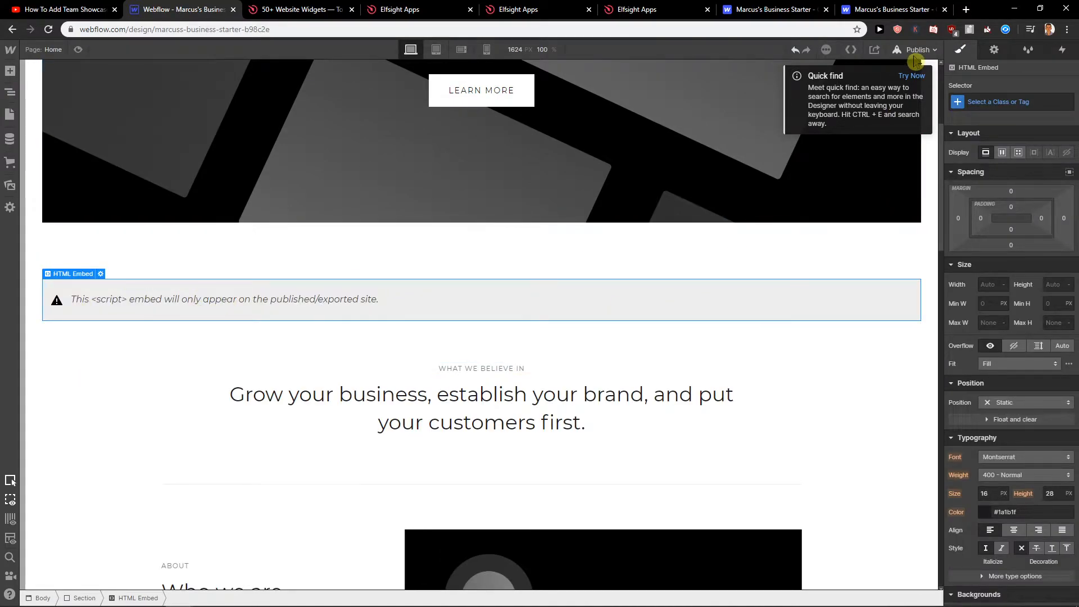
Publish the site to the selected webflow.io domain
click(916, 49)
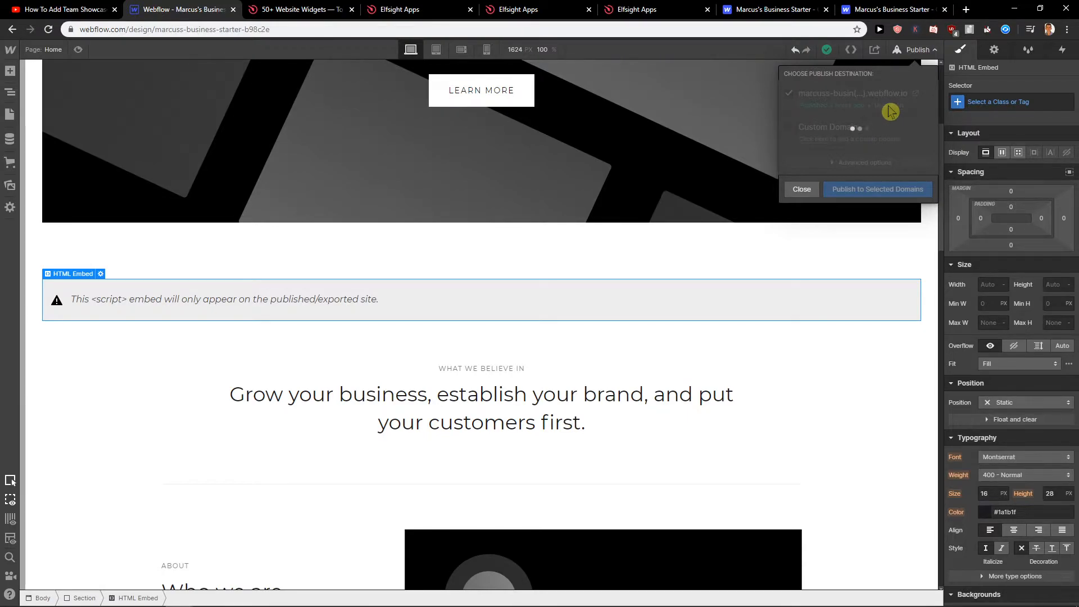
mouse_move(677, 240)
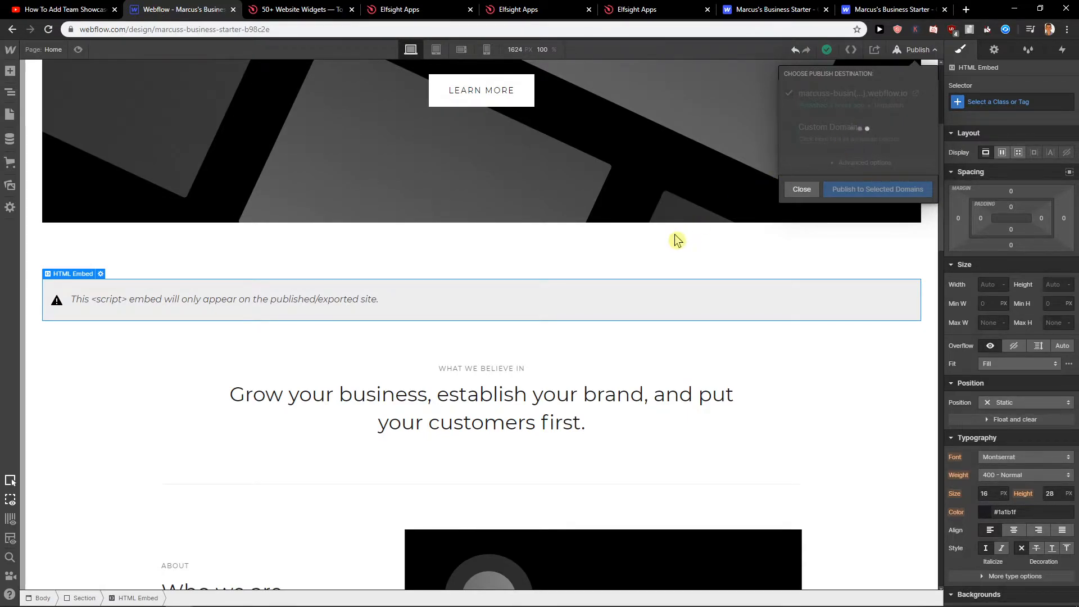
click(877, 189)
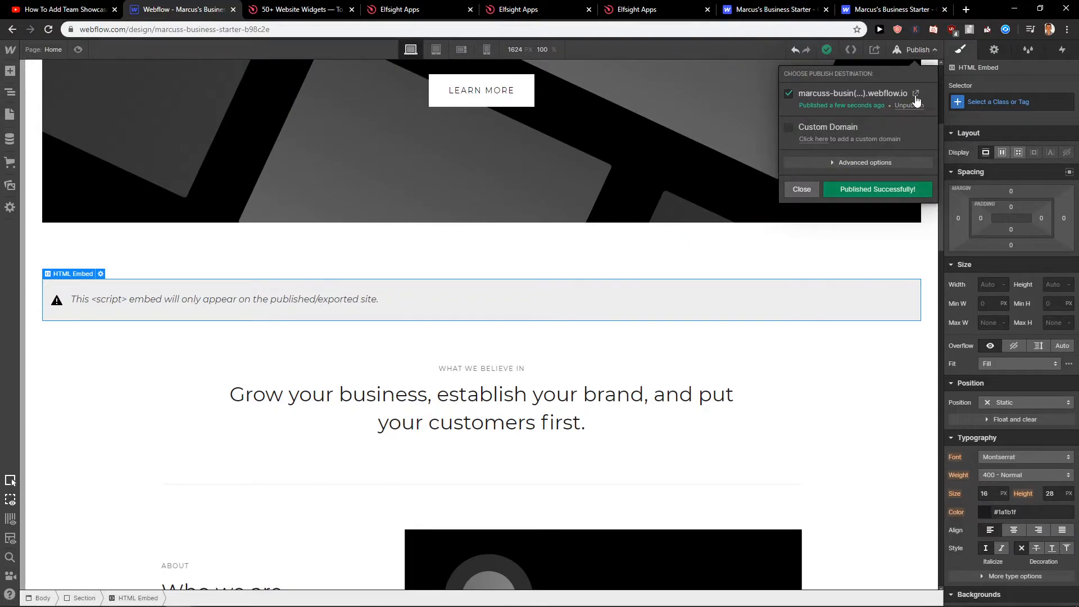
Open the live webflow.io site and scroll down to the loading Twitter feed
click(915, 92)
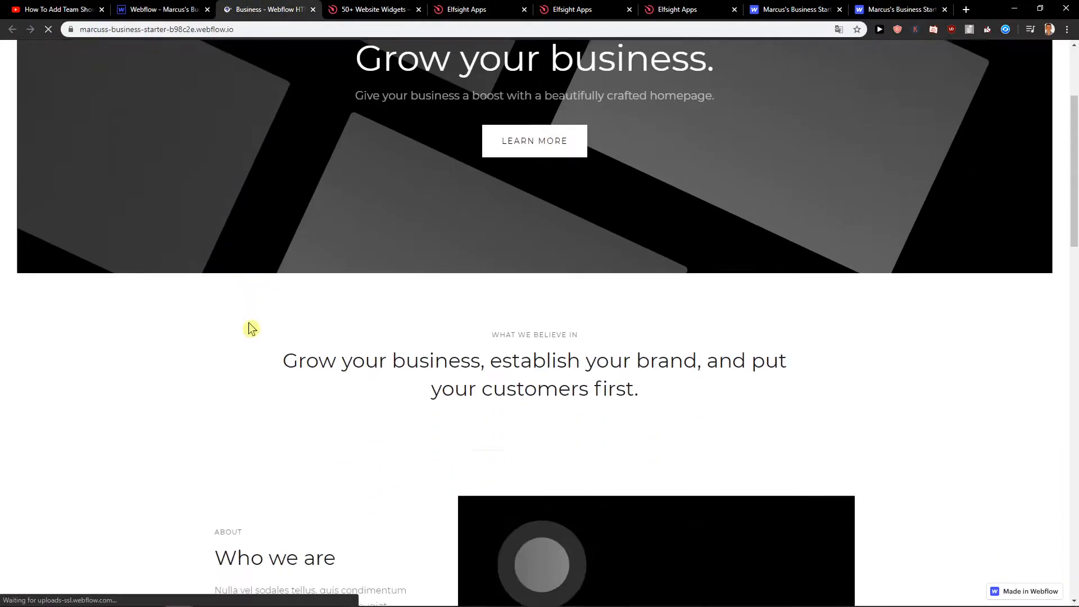
scroll(down, 3)
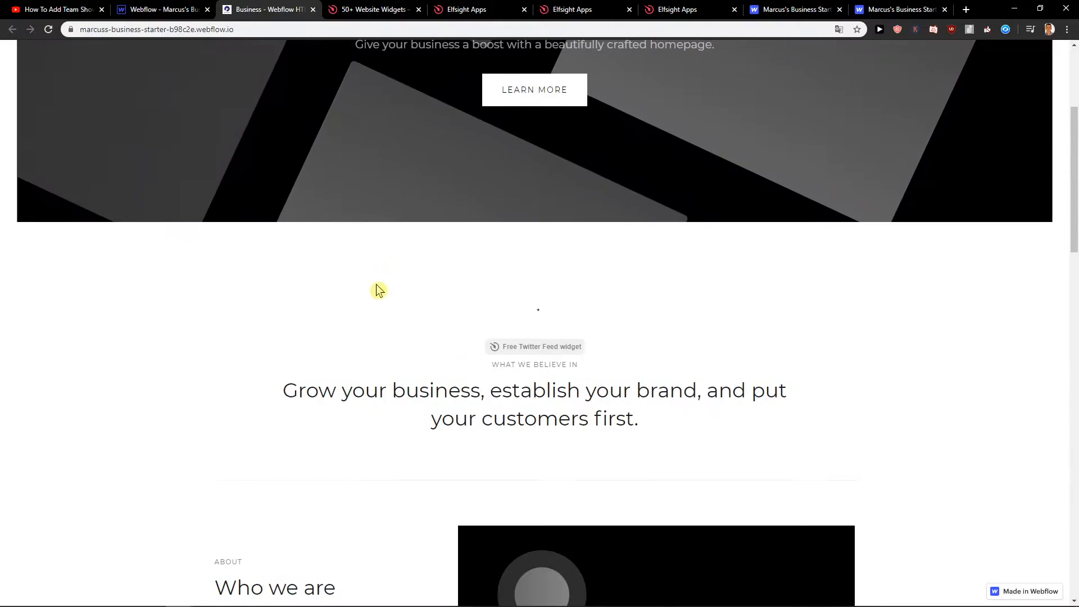
mouse_move(583, 306)
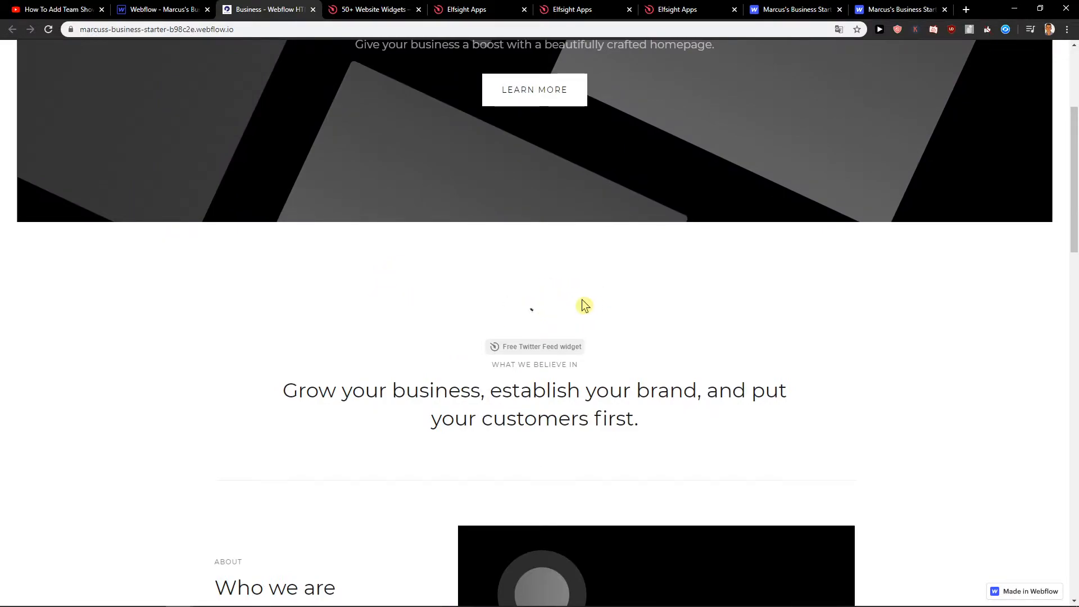
mouse_move(553, 316)
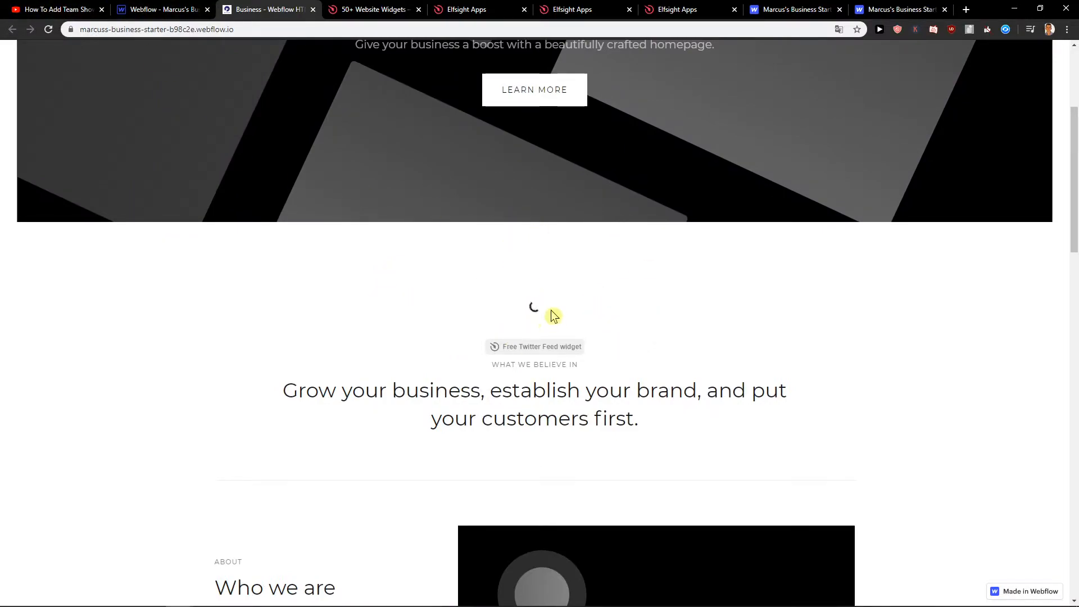
mouse_move(488, 287)
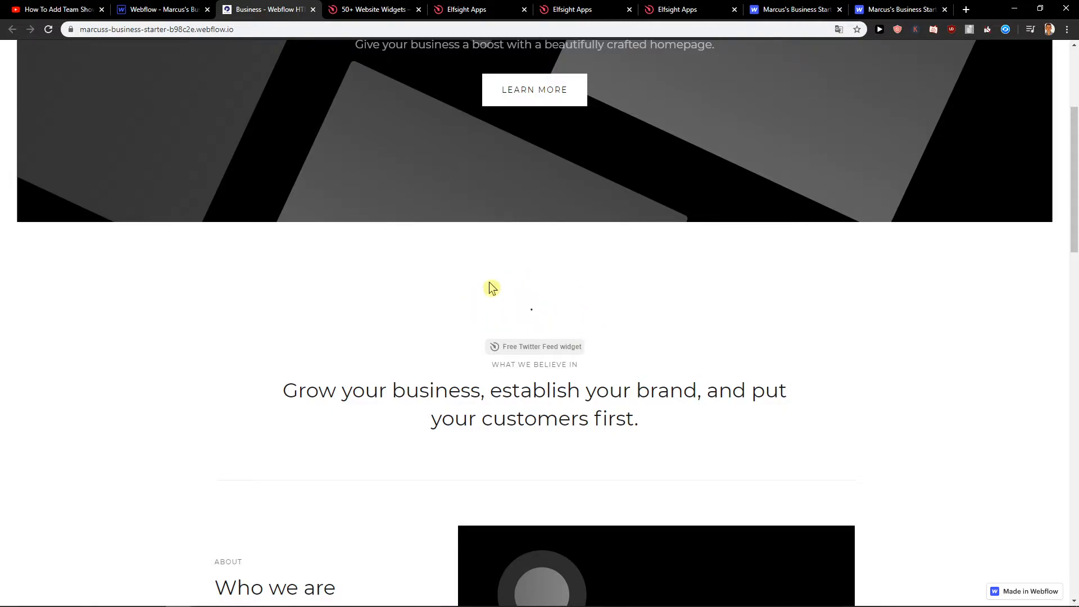
mouse_move(618, 285)
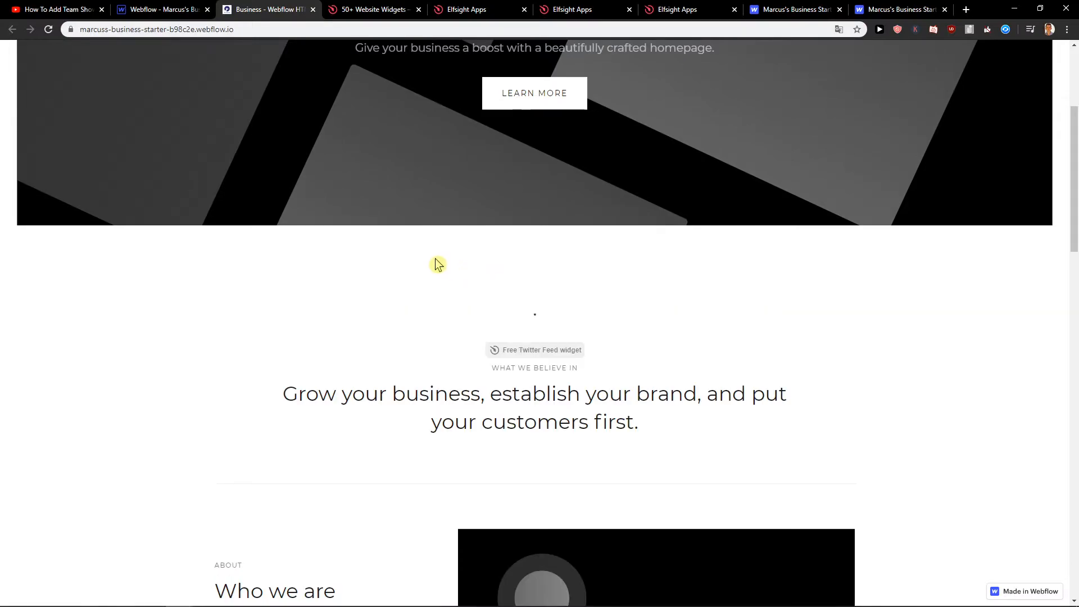
Return to the Elfsight tabs and go back to the Twitter Feed widget dashboard
click(472, 9)
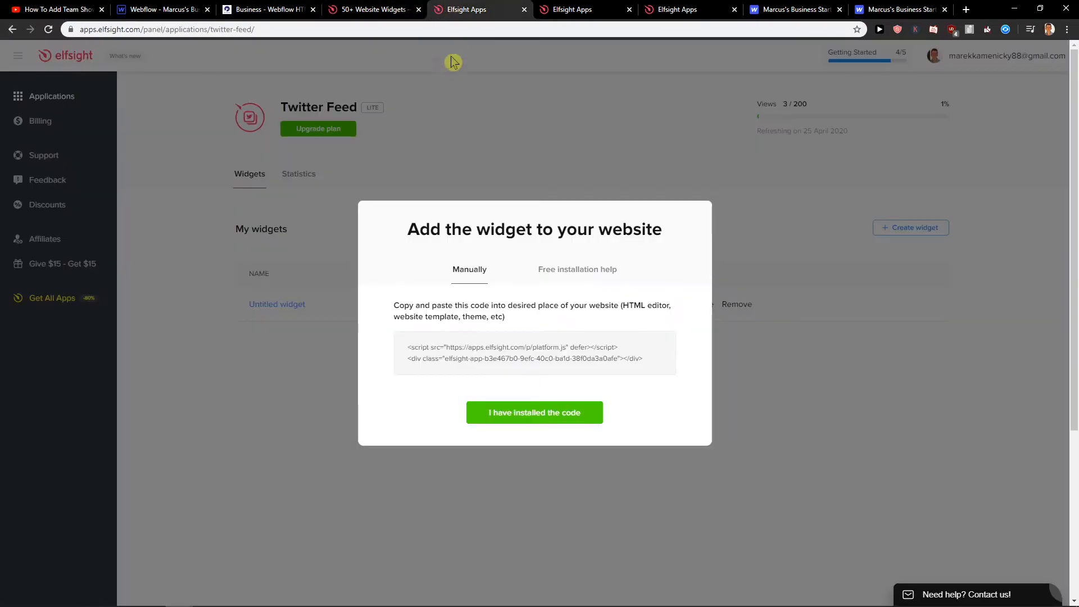
click(681, 10)
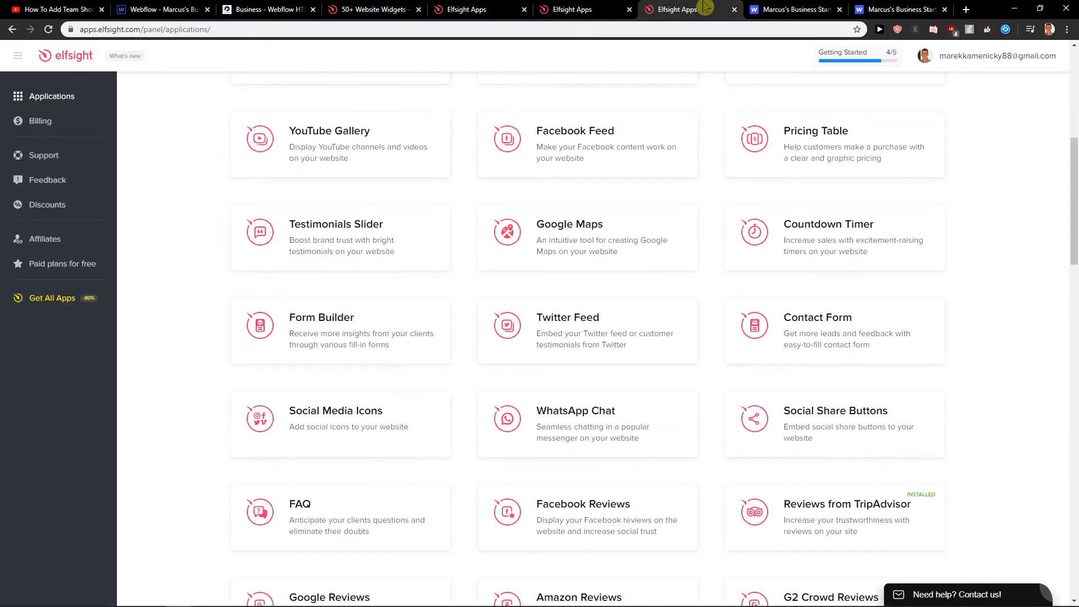
click(567, 317)
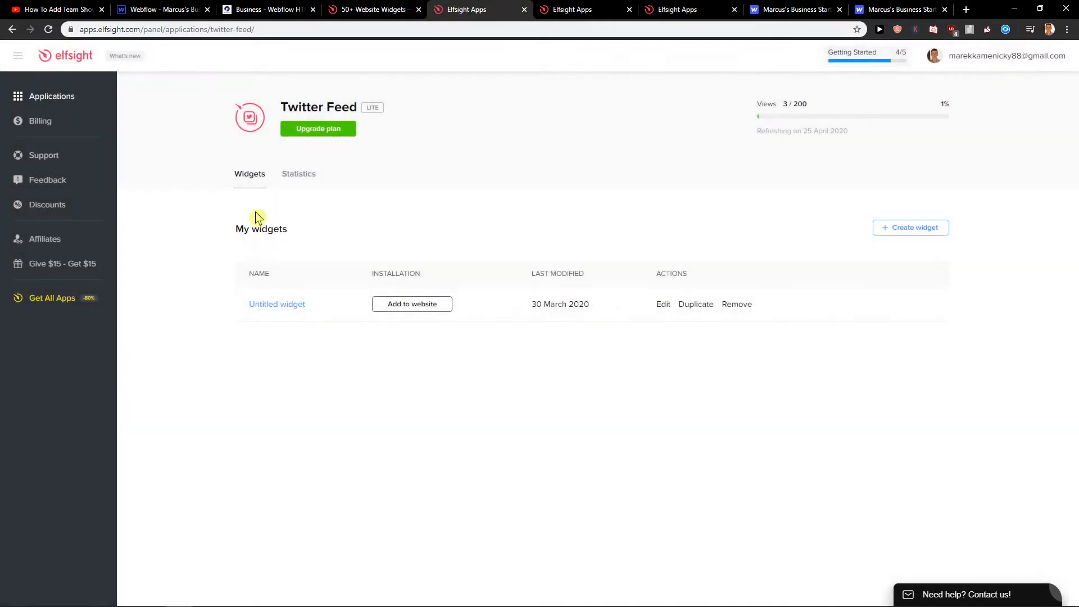
mouse_move(246, 197)
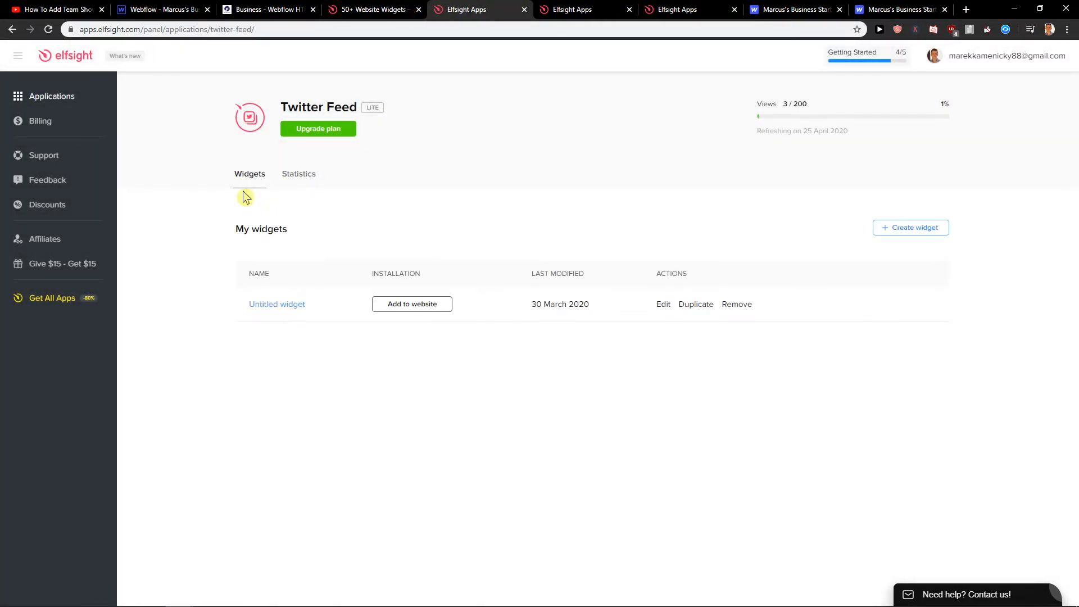
click(371, 9)
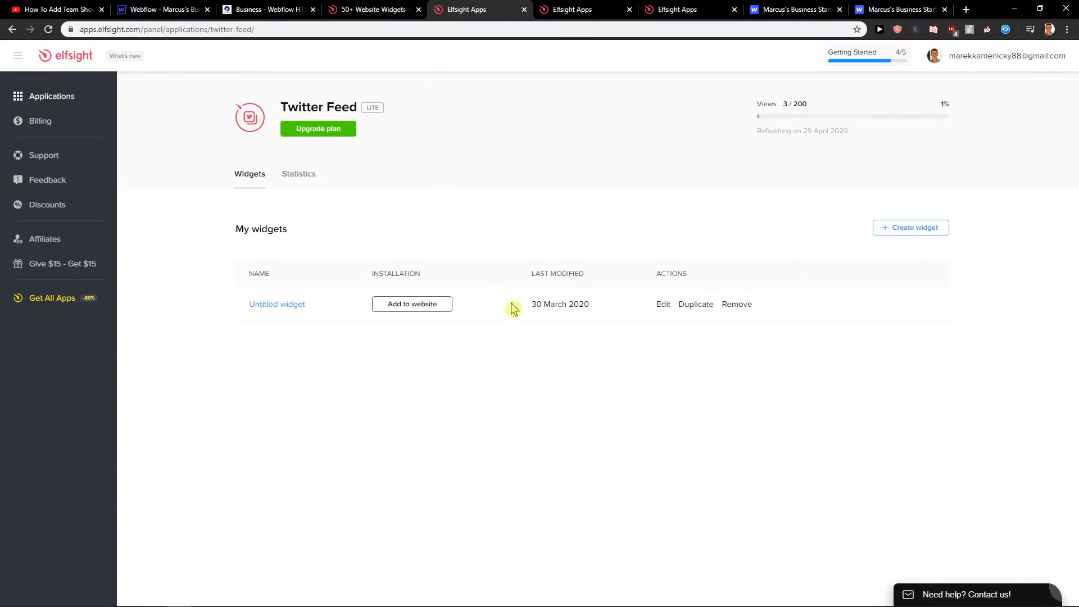
click(661, 303)
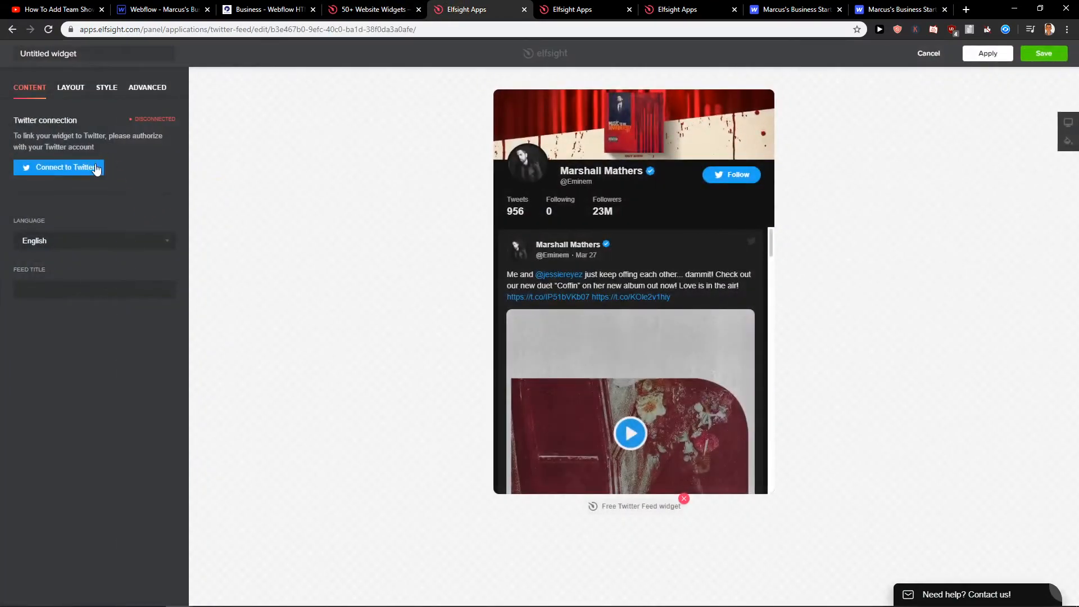
click(58, 167)
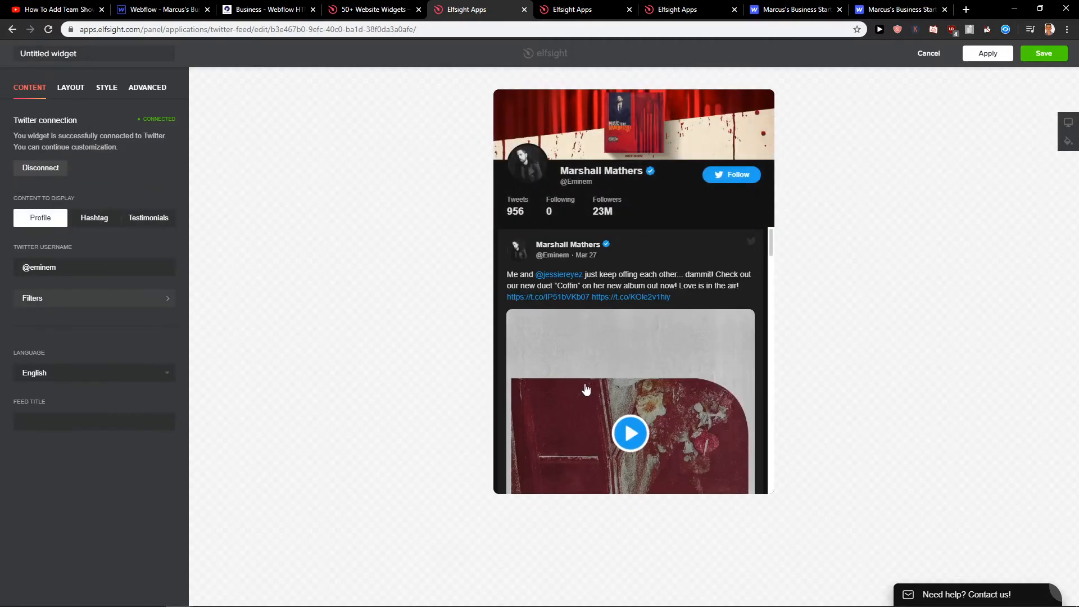
triple_click(40, 267)
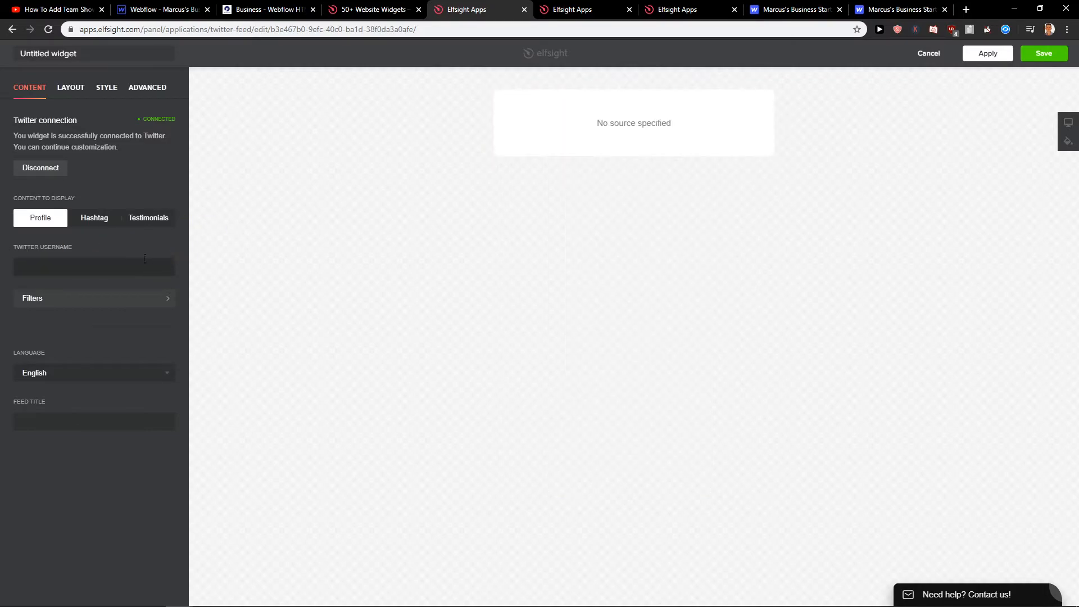
text(@taoman)
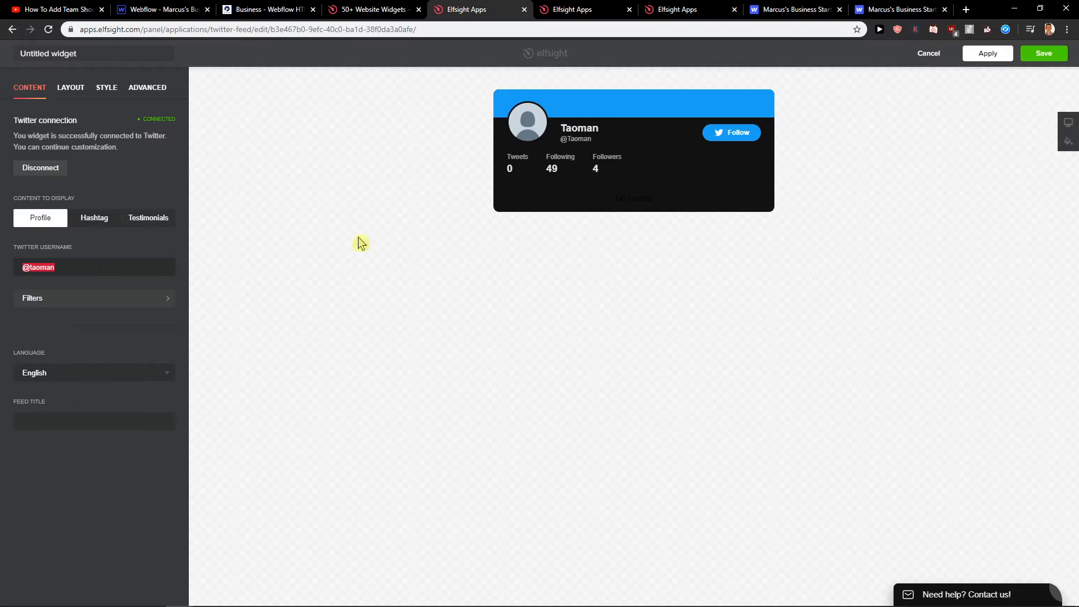
click(965, 9)
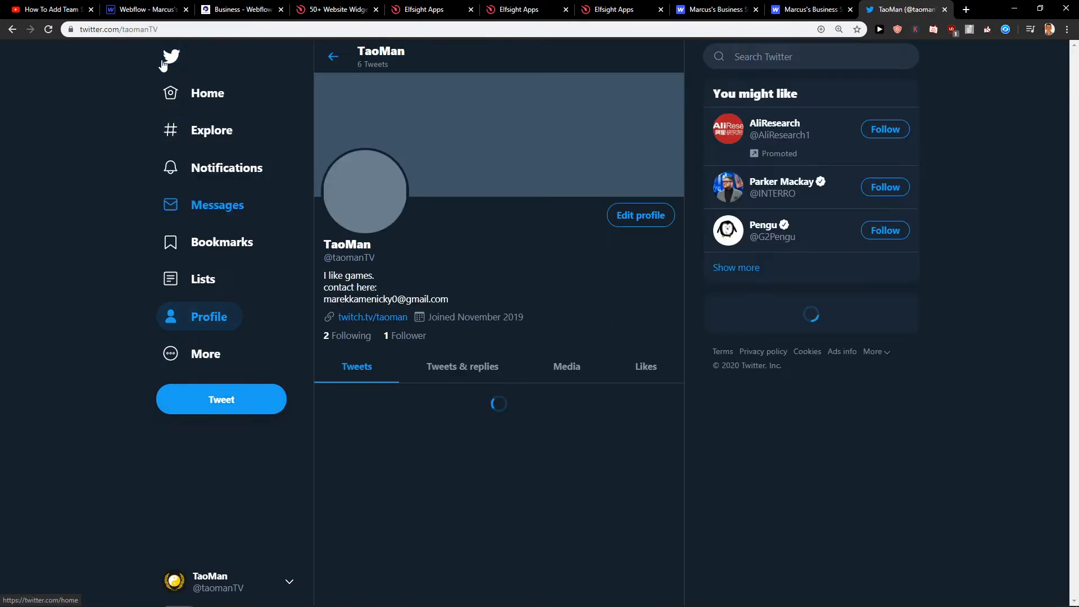
click(420, 9)
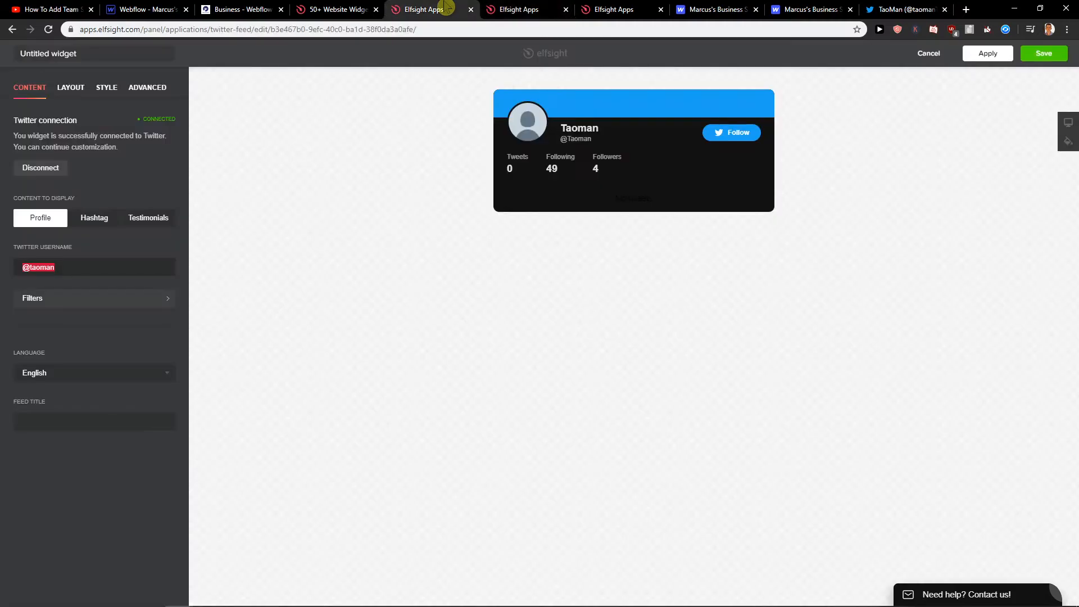
click(76, 267)
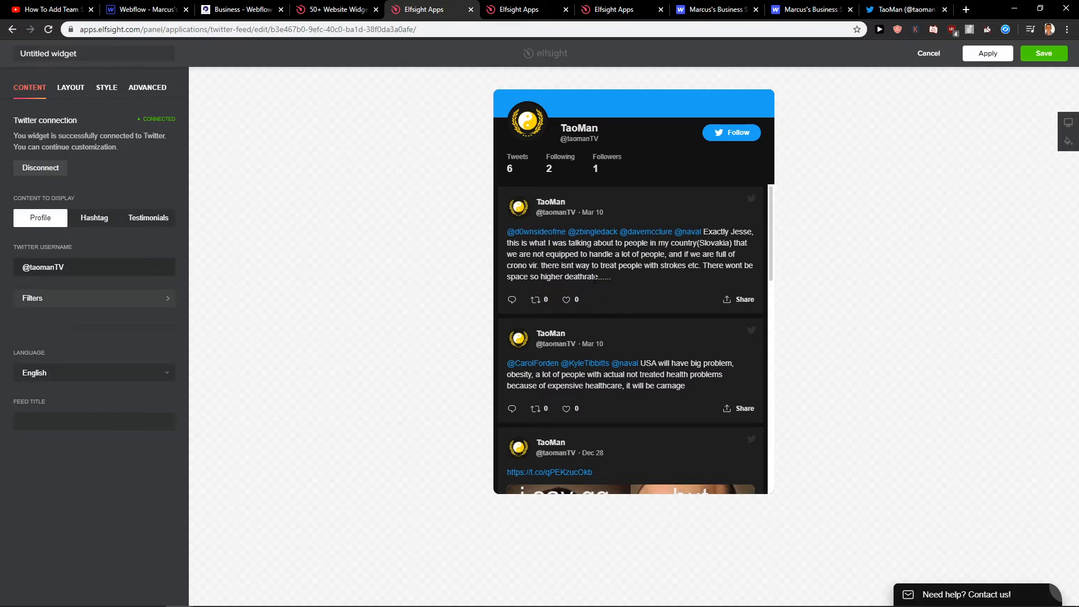
mouse_move(675, 283)
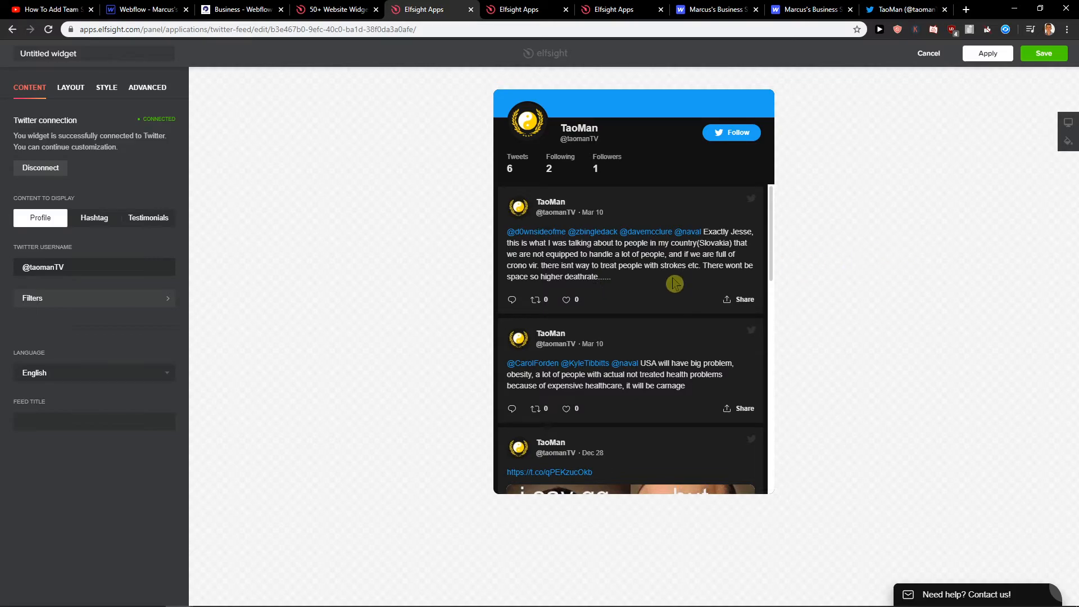
scroll(down, 3)
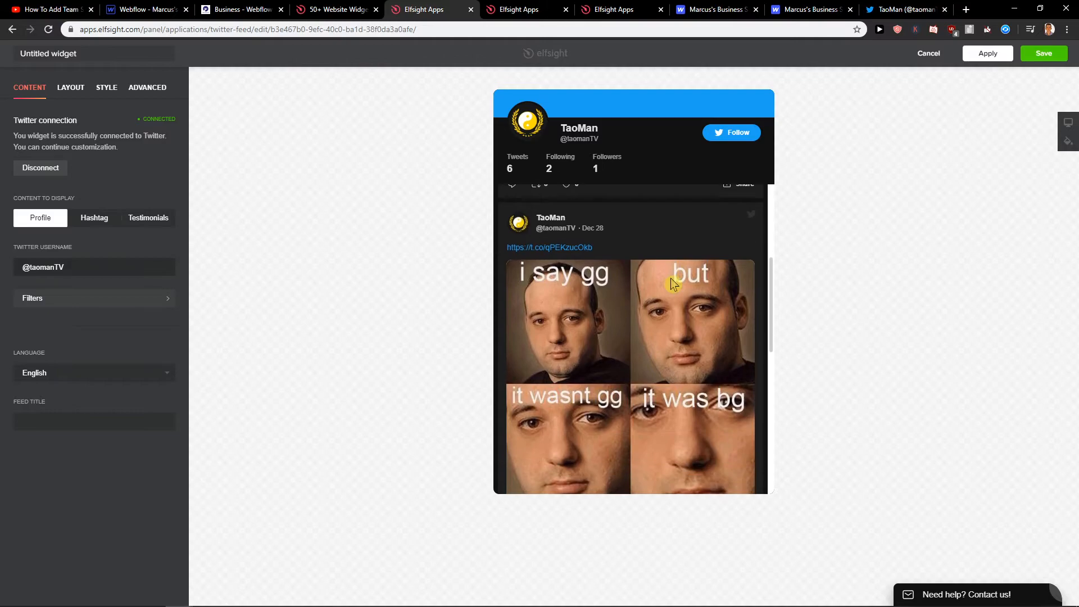
mouse_move(1044, 53)
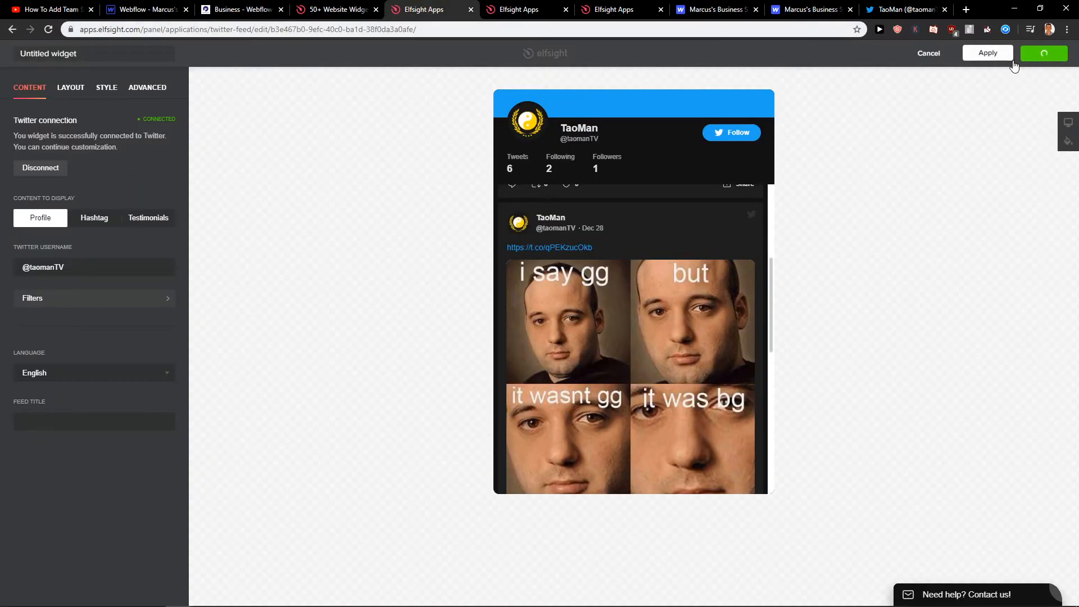
mouse_move(1035, 64)
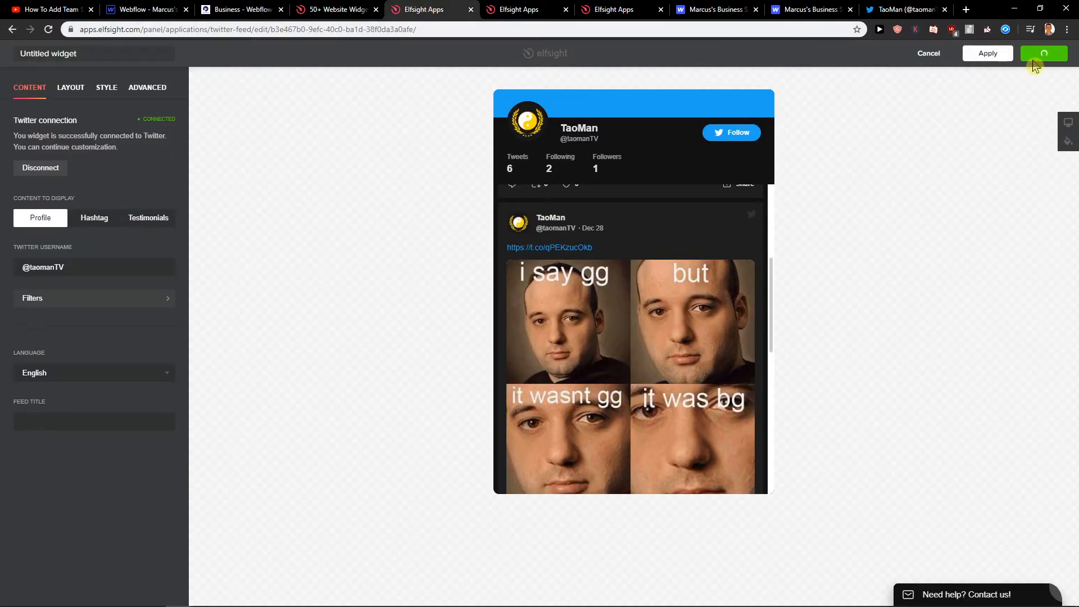
mouse_move(646, 140)
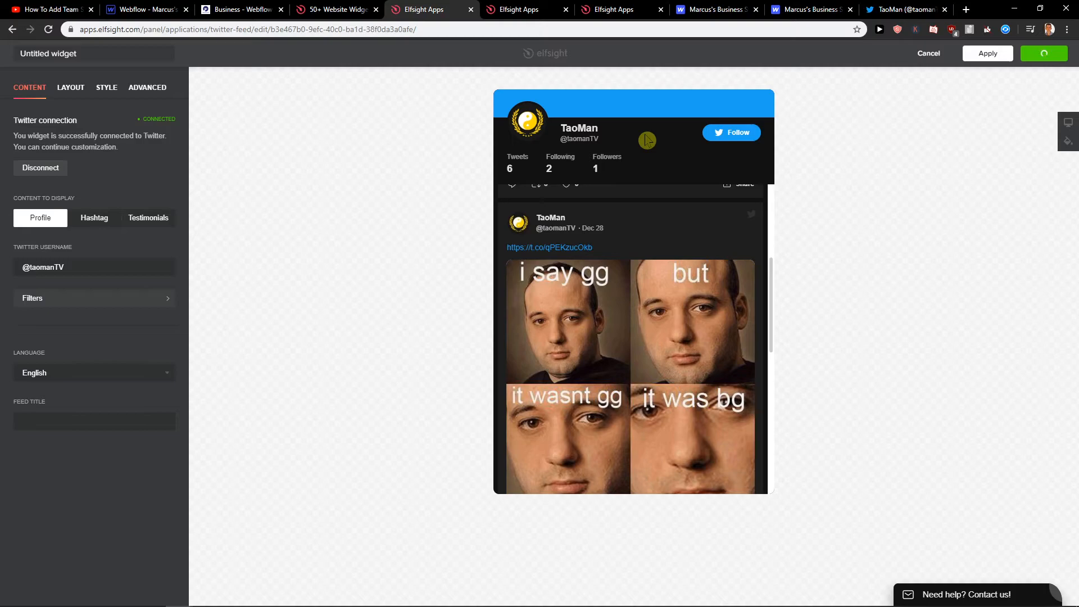
mouse_move(448, 219)
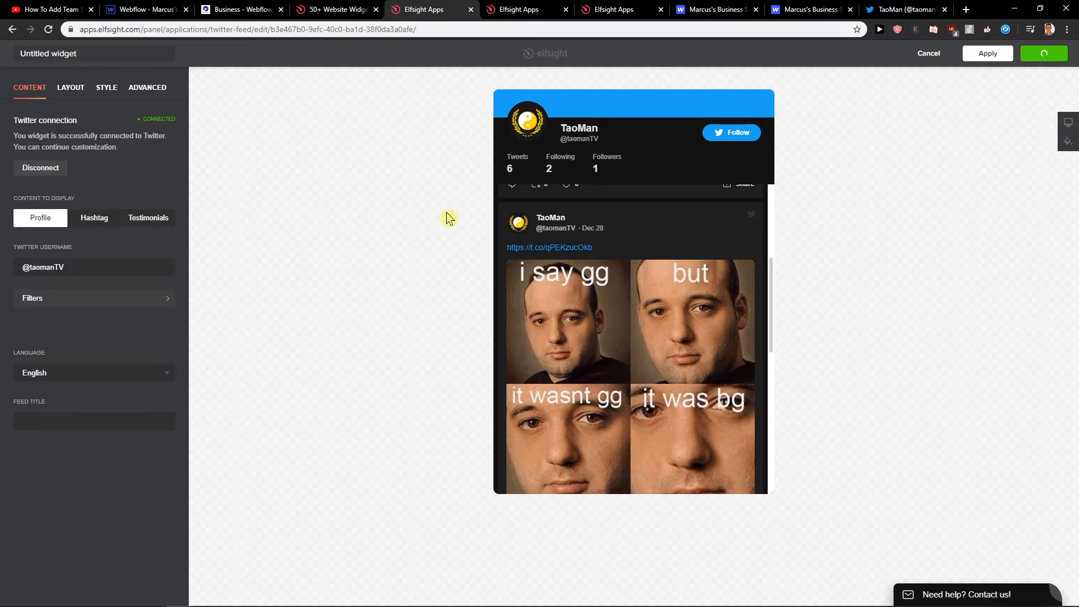
mouse_move(147, 9)
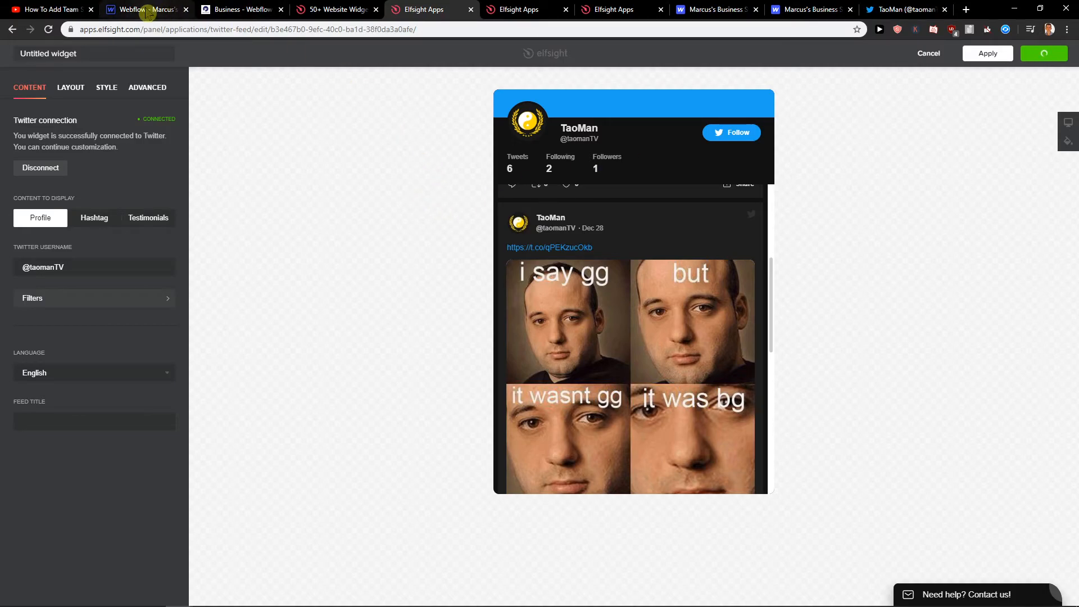
Reload the Elfsight editor, now showing Twitter disconnected and the Eminem feed preview
click(144, 9)
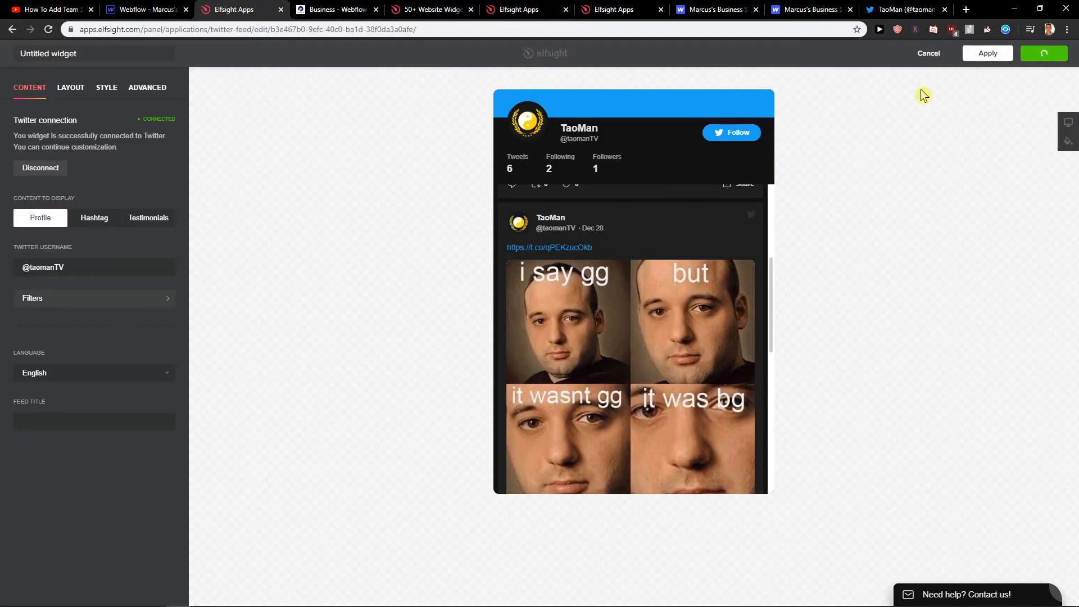
mouse_move(1070, 123)
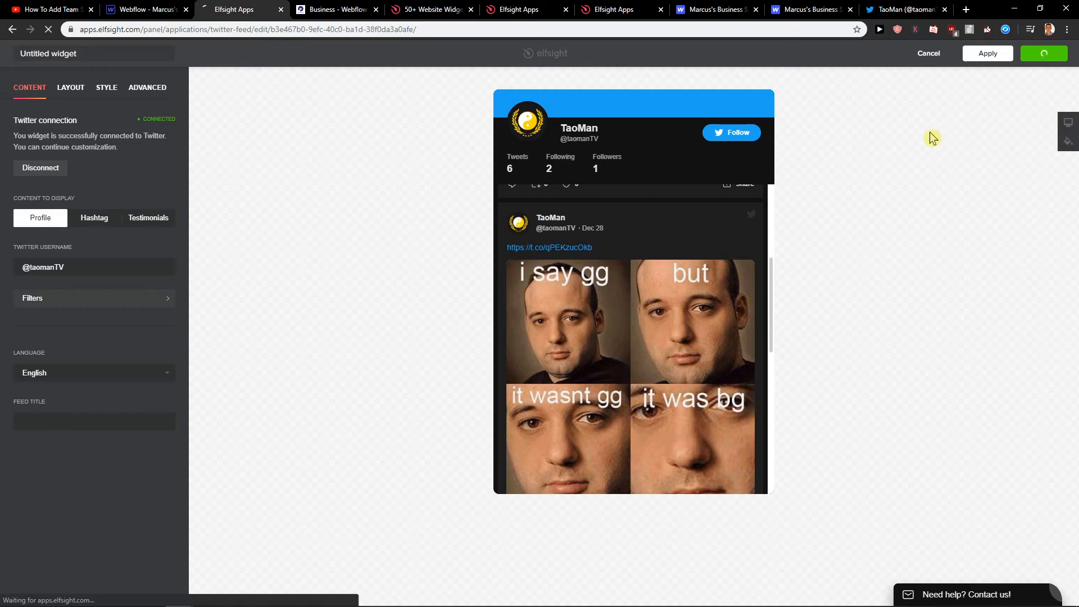
click(927, 53)
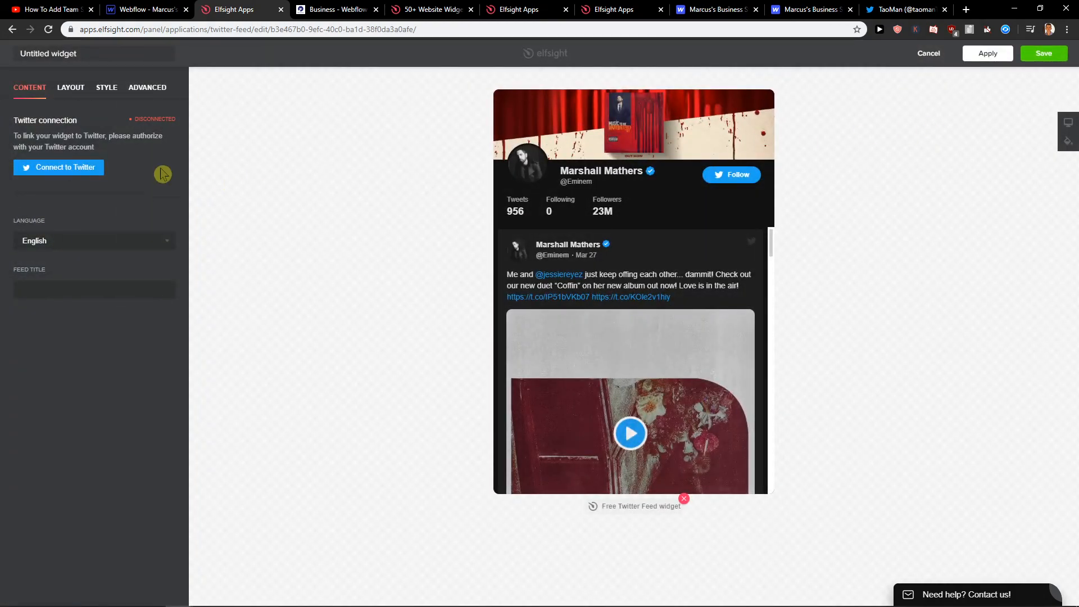
mouse_move(239, 104)
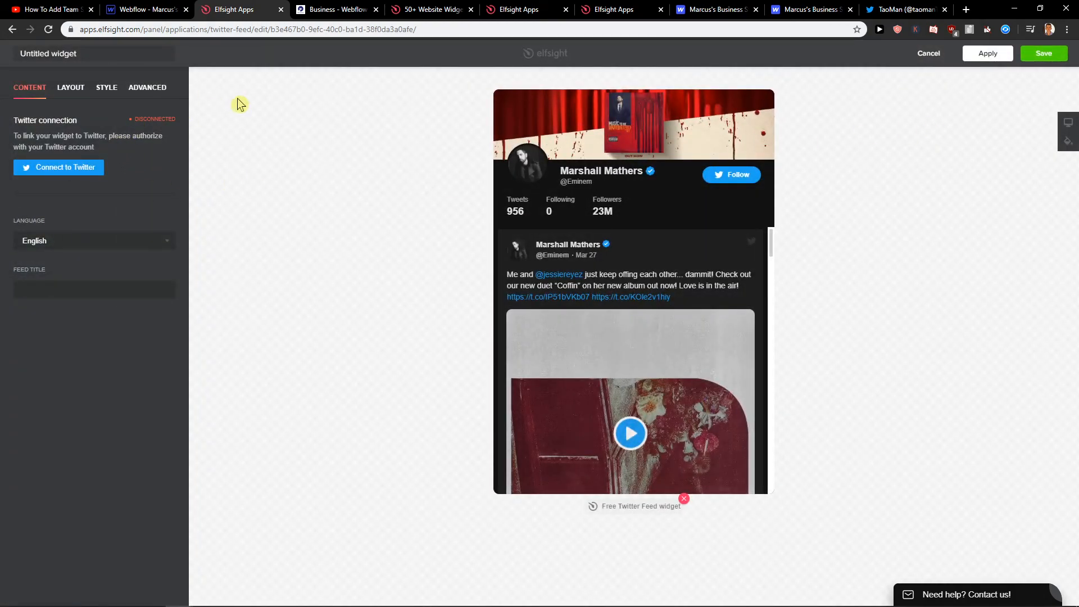
mouse_move(264, 160)
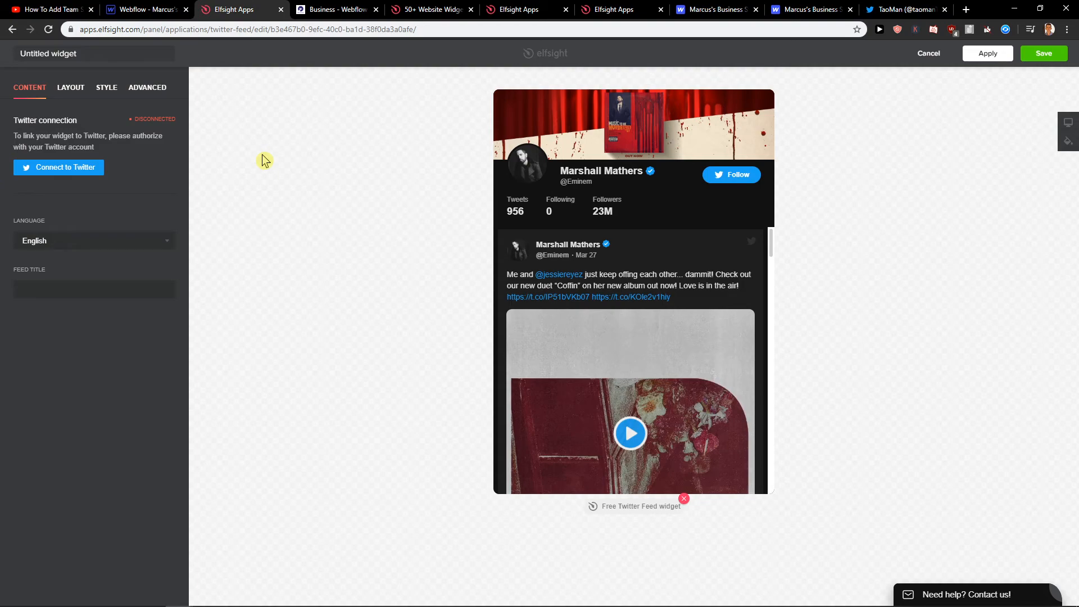
mouse_move(151, 129)
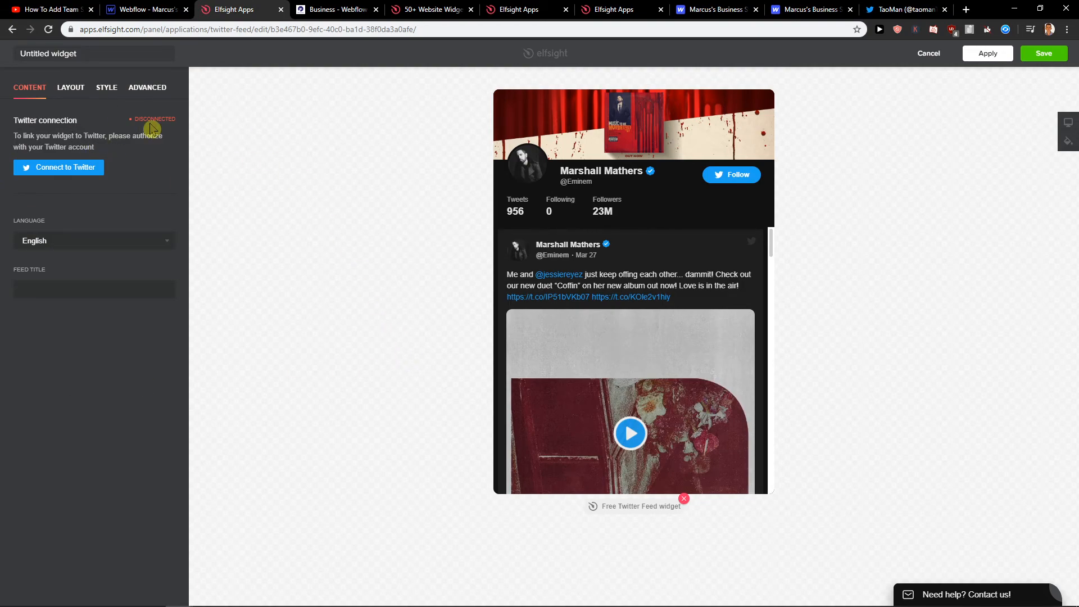
click(58, 167)
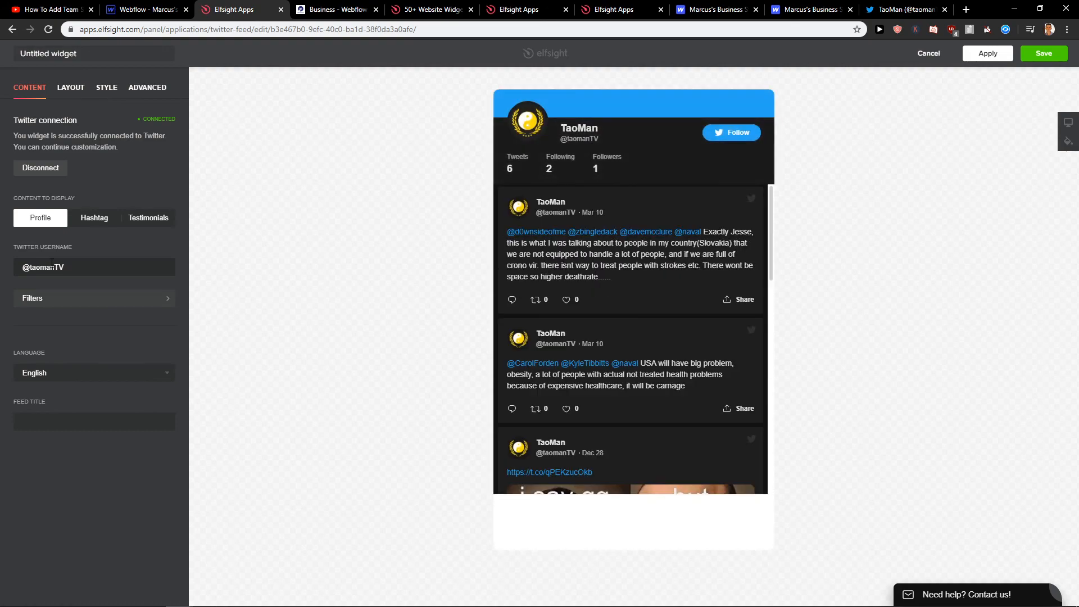
click(987, 53)
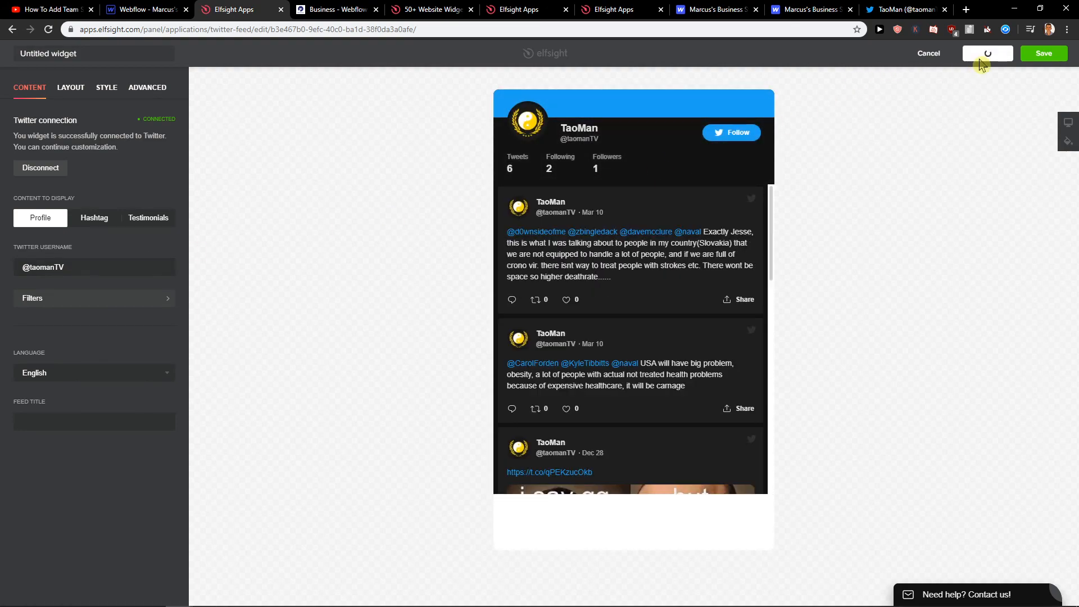
mouse_move(1009, 58)
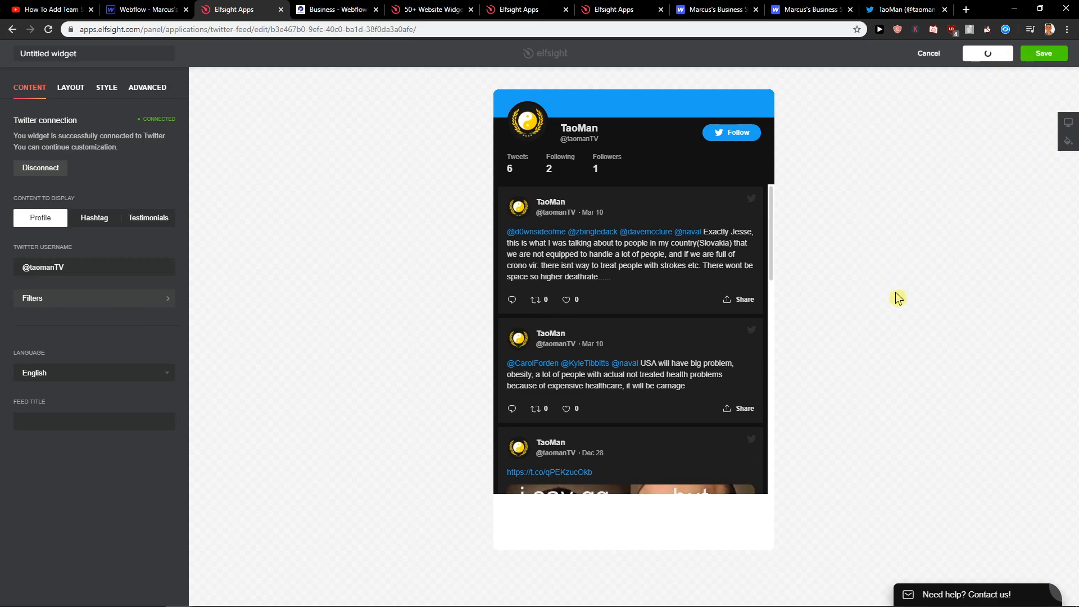
mouse_move(928, 534)
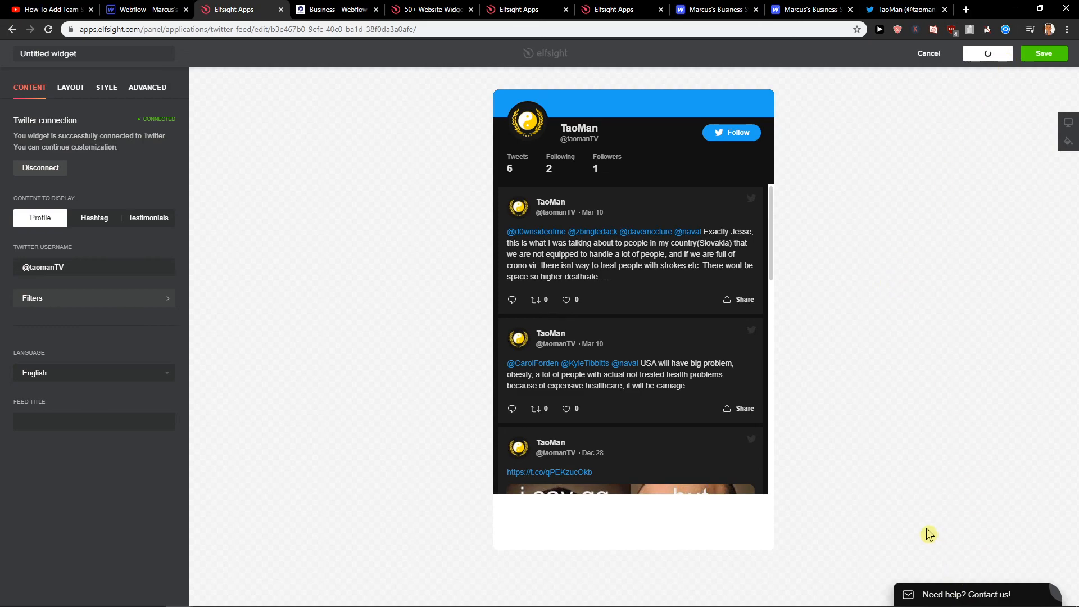
mouse_move(348, 422)
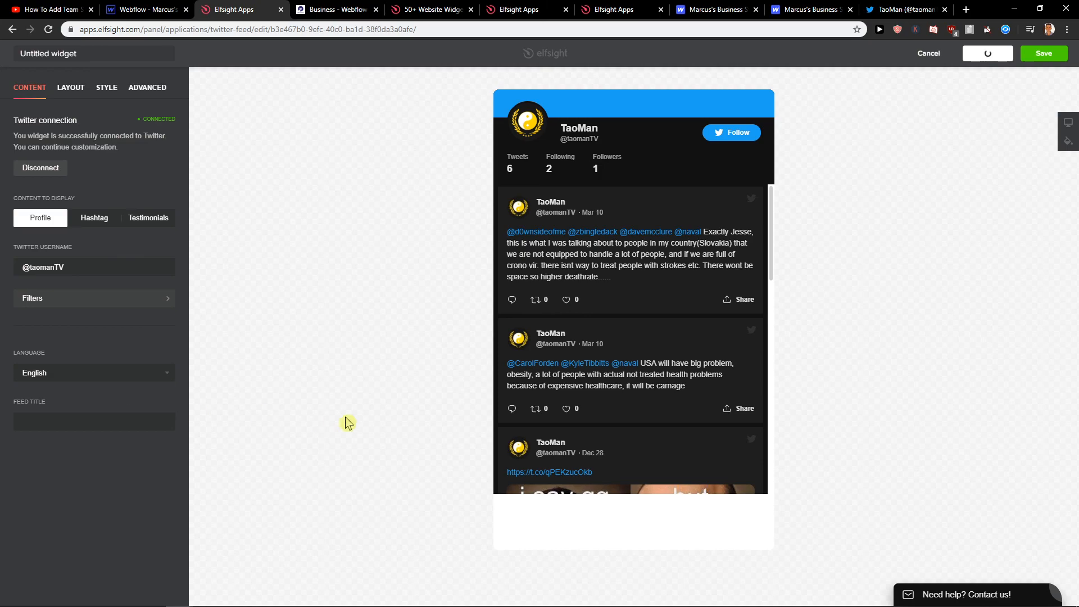
mouse_move(921, 111)
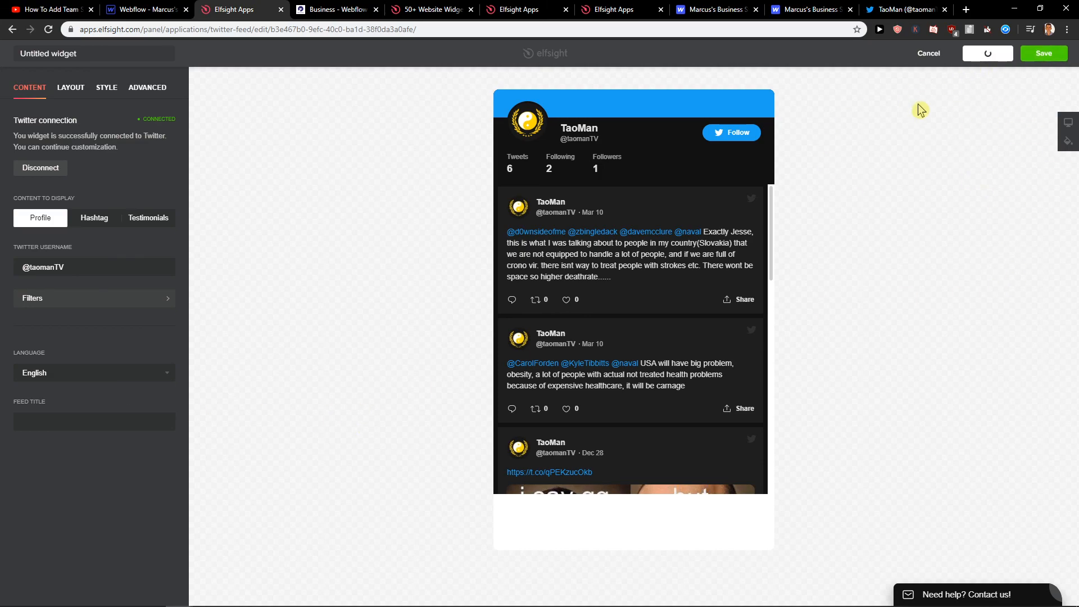
mouse_move(446, 264)
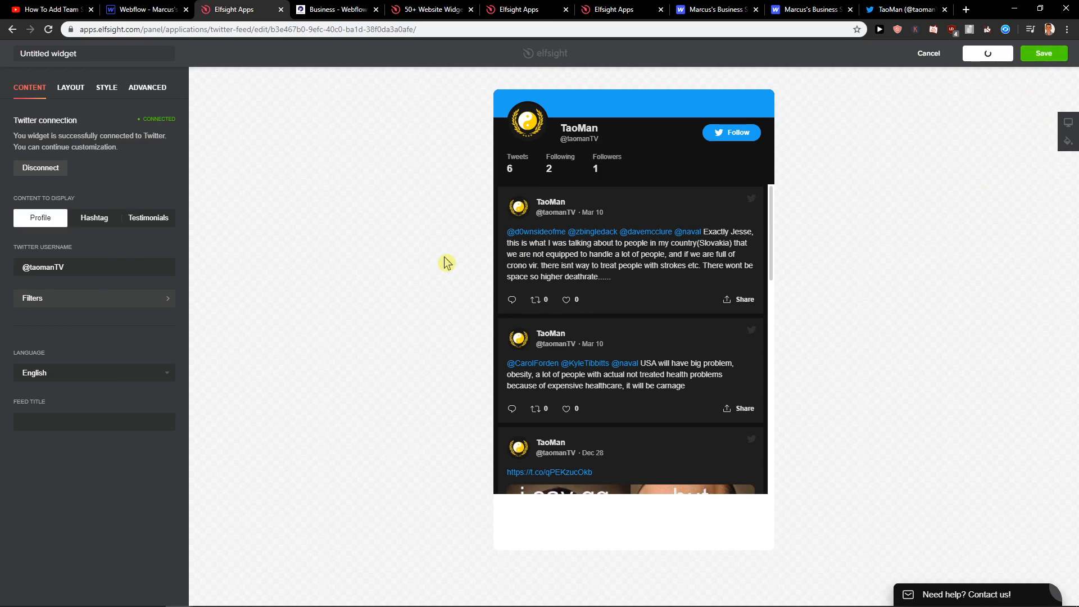